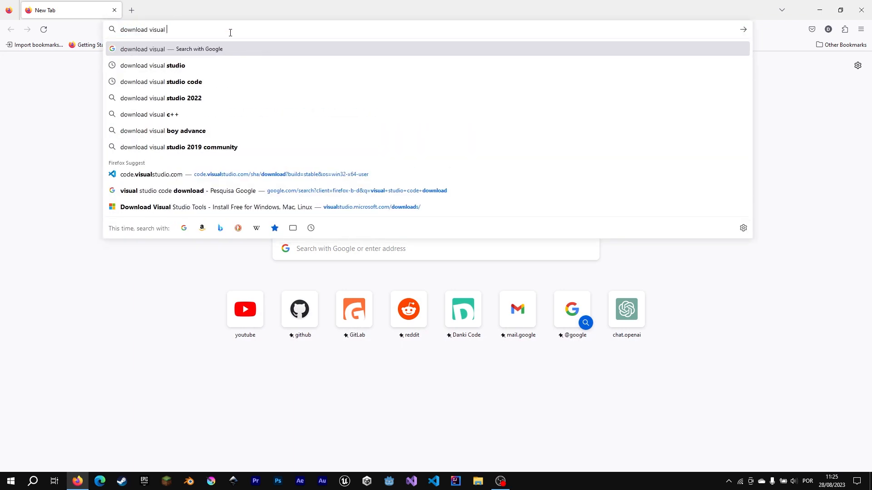
Download the Build Tools for Visual Studio 2022 from the Visual Studio downloads page
{"action": "left_click", "coordinate": [152, 65]}
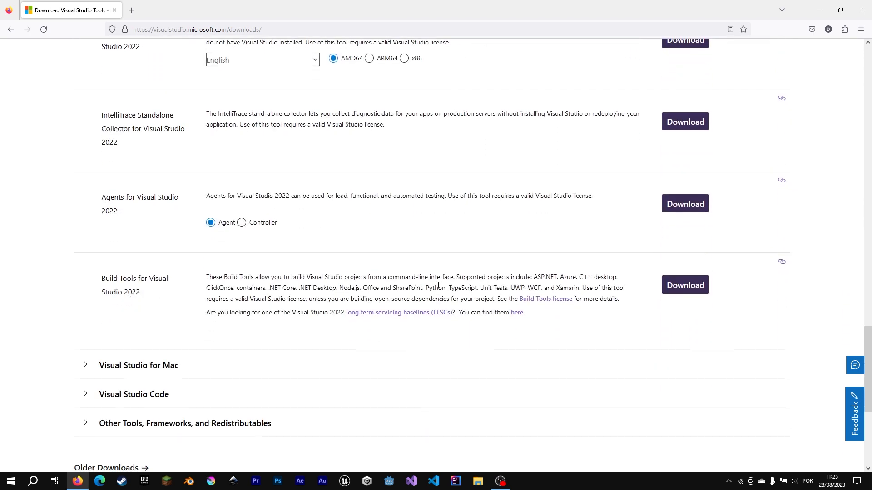
{"action": "left_click", "coordinate": [685, 284]}
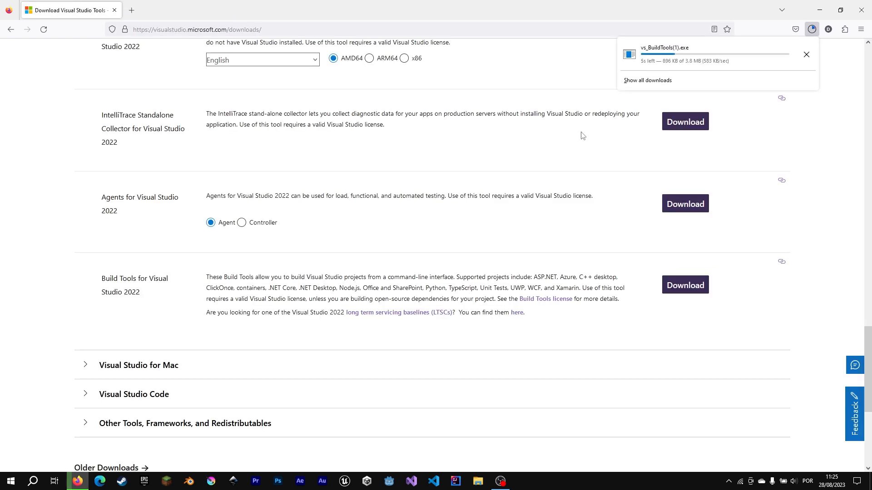
{"action": "mouse_move", "coordinate": [612, 98]}
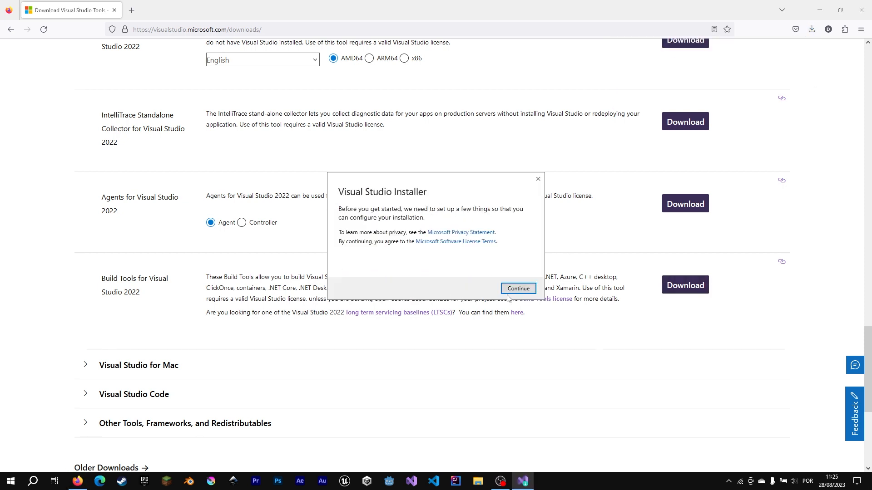
Install Visual Studio Build Tools 2022 with the Desktop development with C++ workload
{"action": "left_click", "coordinate": [517, 288]}
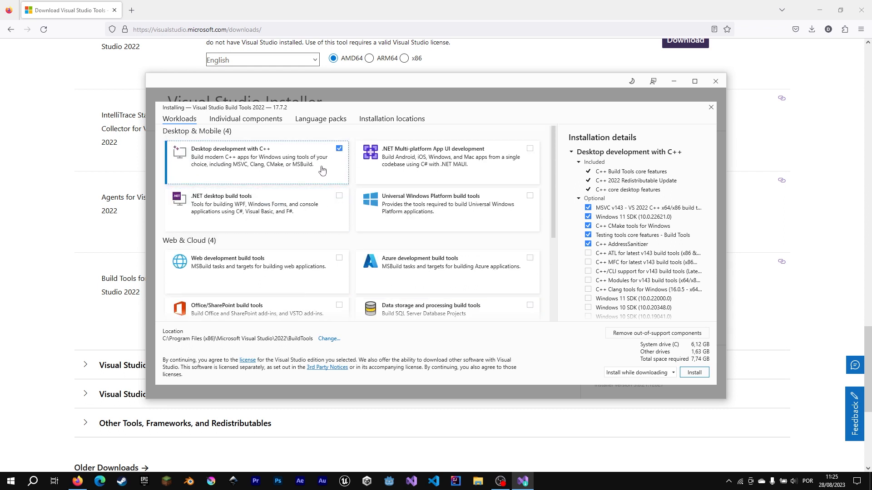
{"action": "mouse_move", "coordinate": [312, 163]}
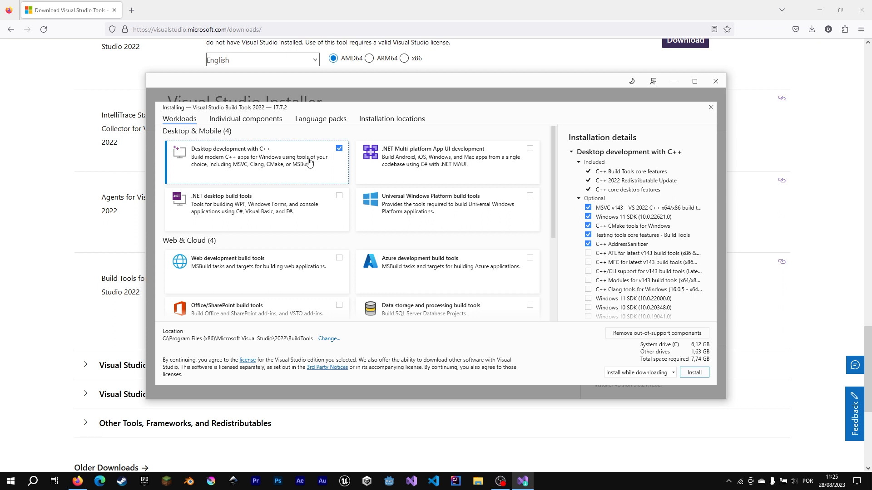
{"action": "mouse_move", "coordinate": [303, 160]}
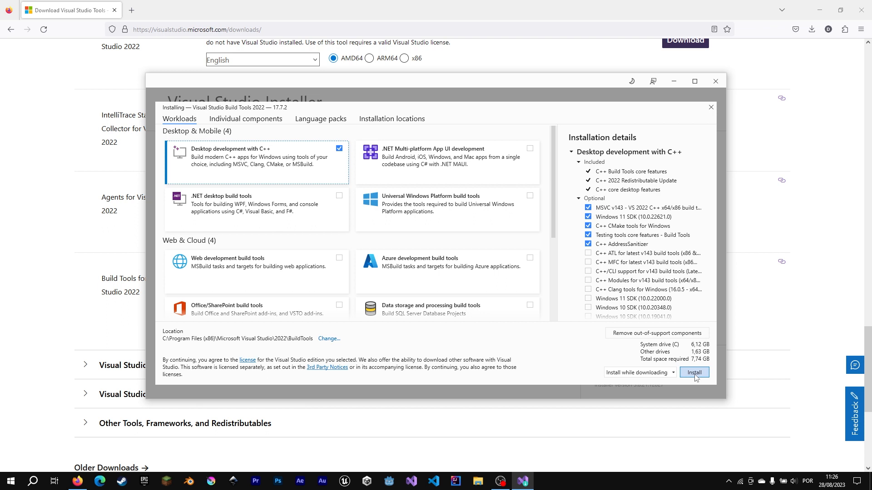
{"action": "left_click", "coordinate": [693, 372]}
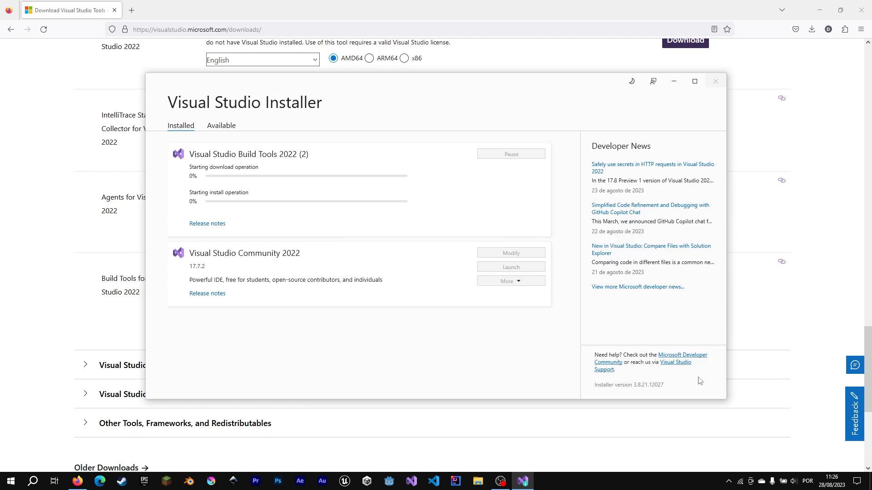
{"action": "mouse_move", "coordinate": [415, 157]}
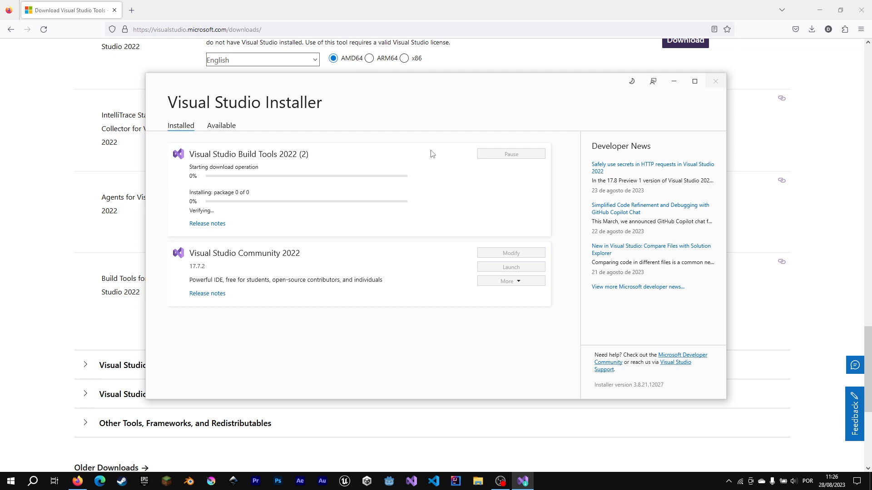
{"action": "mouse_move", "coordinate": [435, 155]}
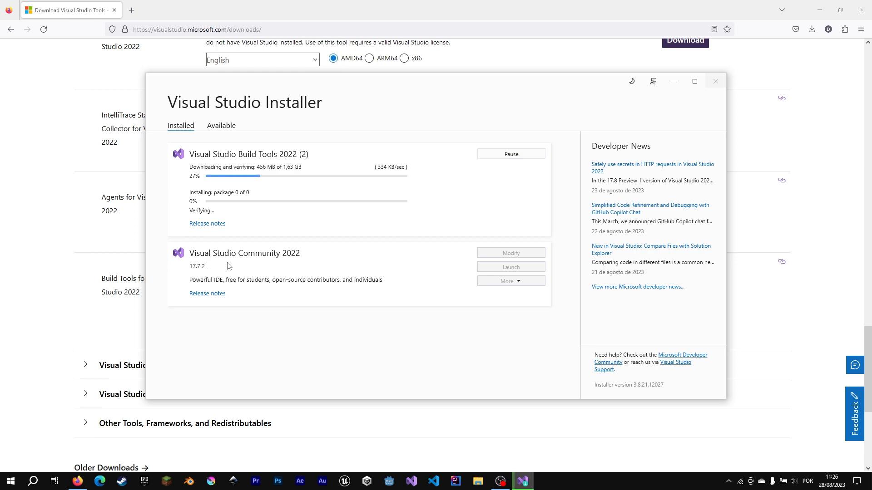
{"action": "mouse_move", "coordinate": [350, 189]}
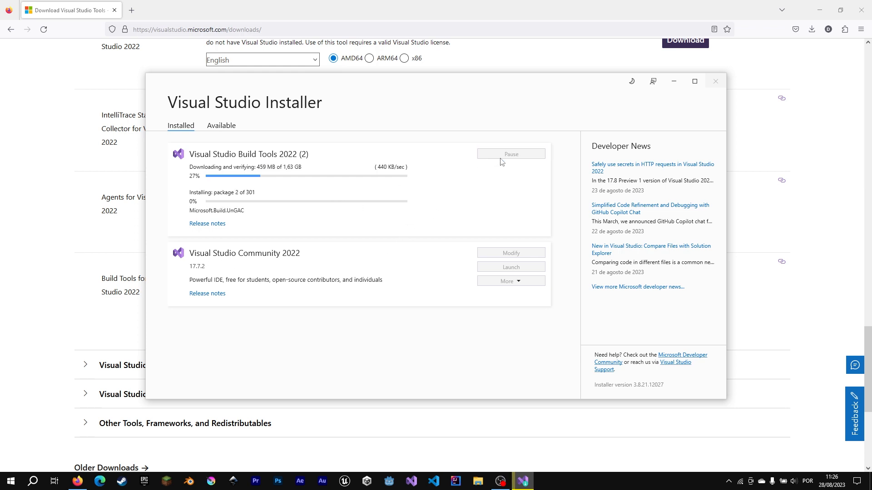
Pause and uninstall the Build Tools 2022 installation, then close Visual Studio Installer
{"action": "left_click", "coordinate": [510, 154]}
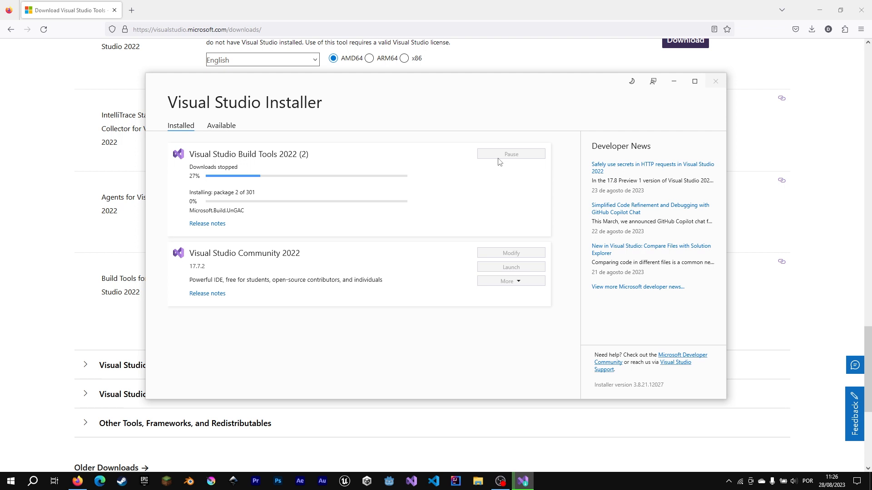
{"action": "left_click", "coordinate": [507, 197]}
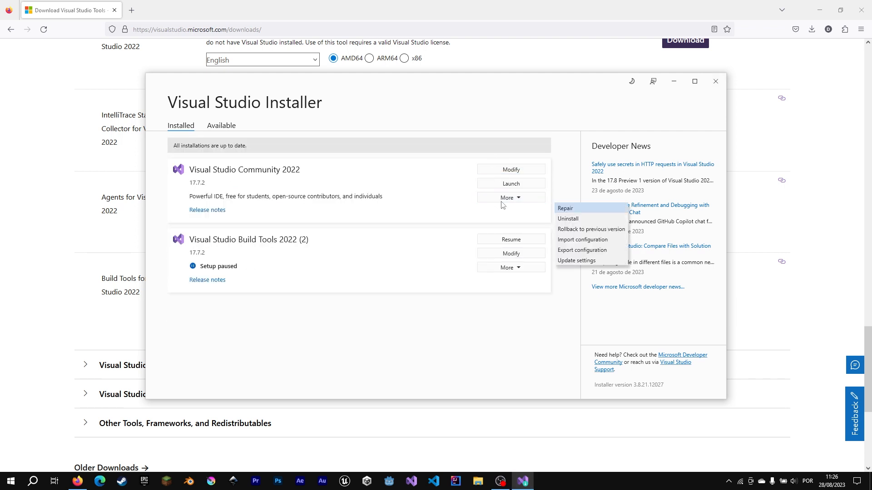
{"action": "left_click", "coordinate": [567, 286]}
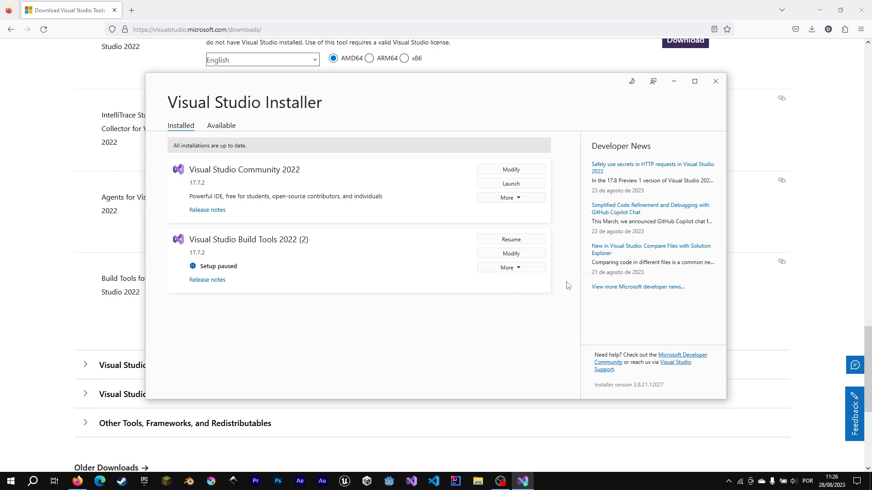
{"action": "left_click", "coordinate": [509, 267]}
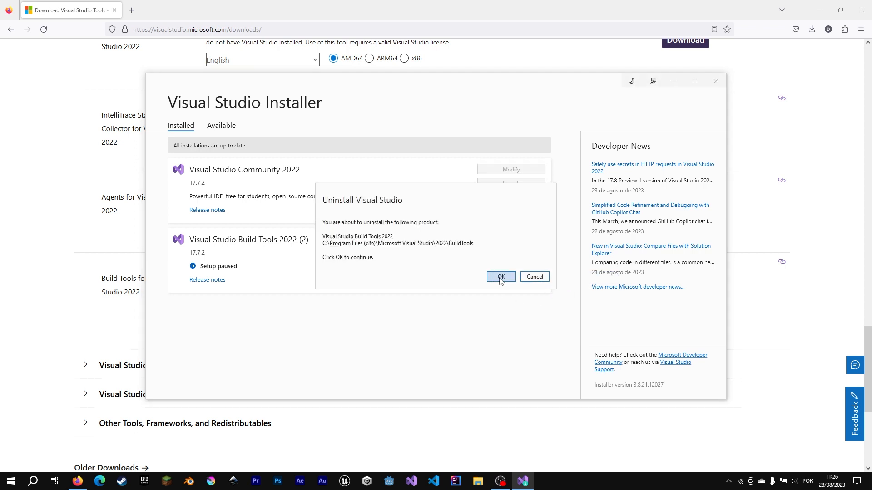
{"action": "left_click", "coordinate": [499, 277]}
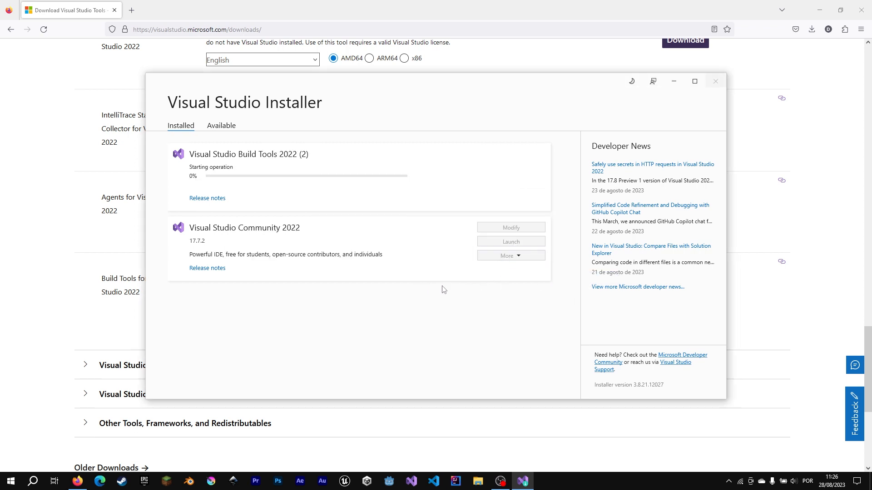
{"action": "mouse_move", "coordinate": [452, 222]}
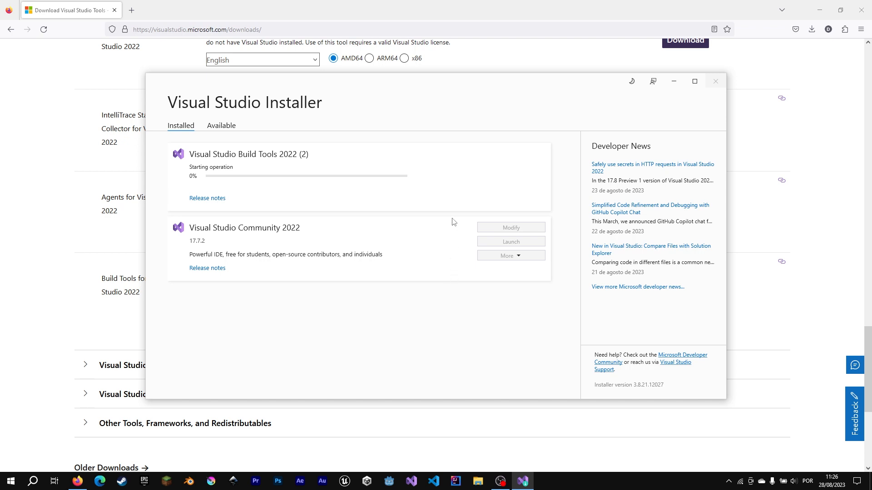
{"action": "mouse_move", "coordinate": [450, 222]}
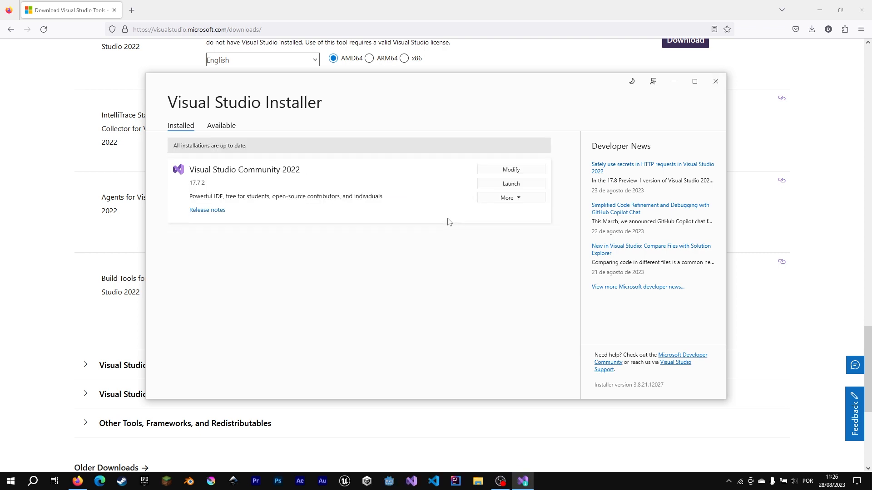
{"action": "mouse_move", "coordinate": [715, 81]}
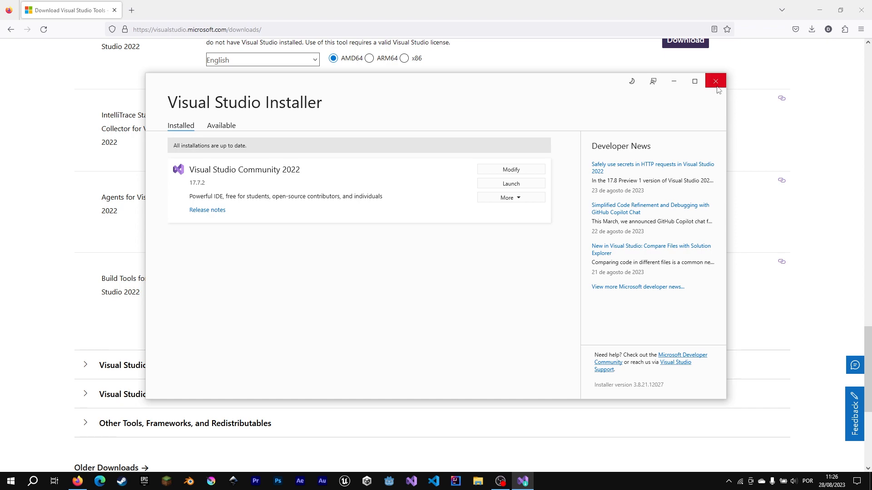
{"action": "left_click", "coordinate": [716, 80]}
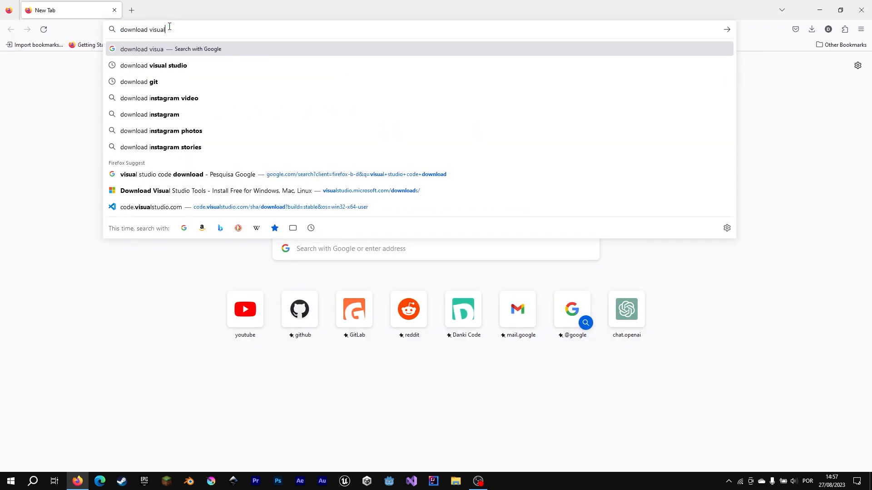
Search 'download visual studio code' and download the VS Code Windows installer from code.visualstudio.com
{"action": "type", "text": "s"}
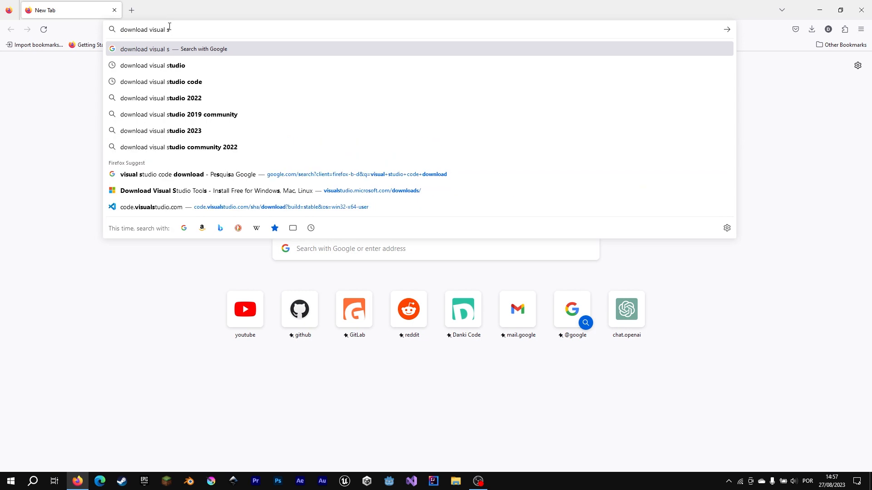
{"action": "left_click", "coordinate": [152, 82]}
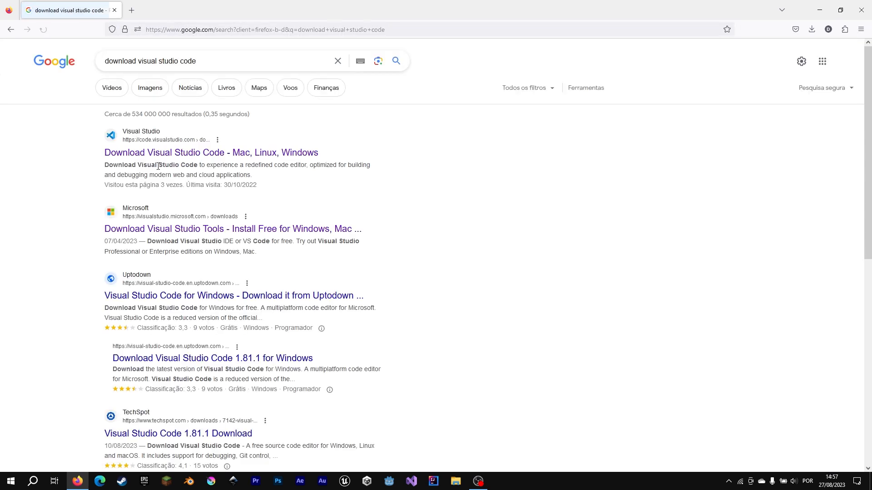
{"action": "left_click", "coordinate": [212, 152]}
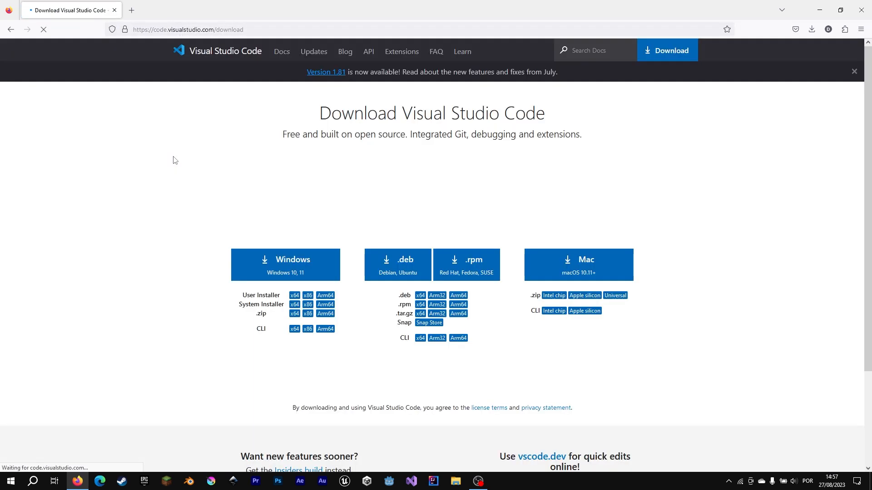
{"action": "left_click", "coordinate": [285, 264]}
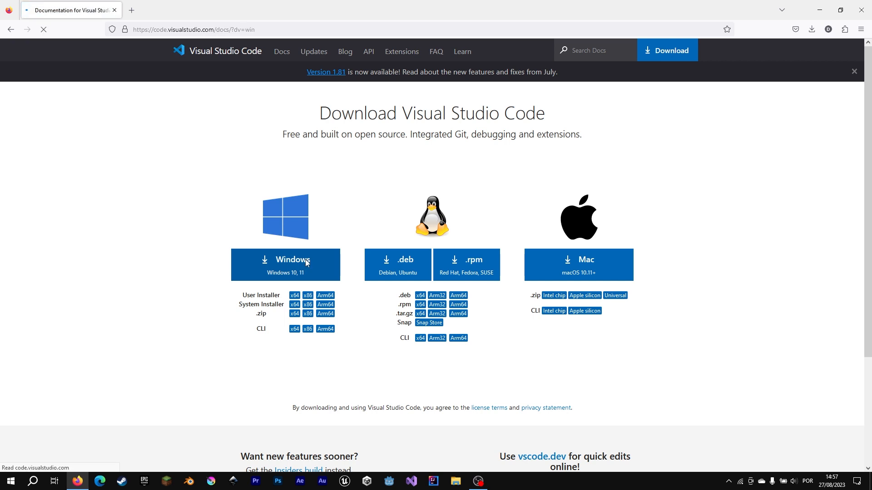
{"action": "left_click", "coordinate": [285, 264]}
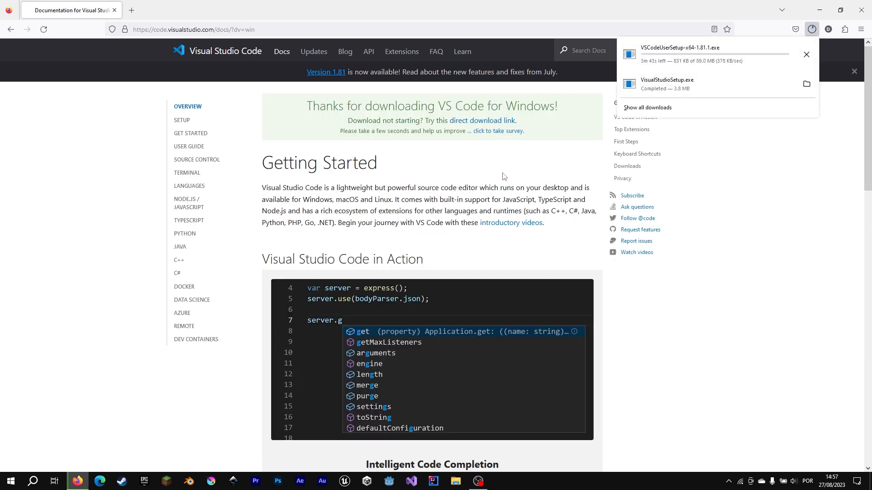
{"action": "mouse_move", "coordinate": [558, 173]}
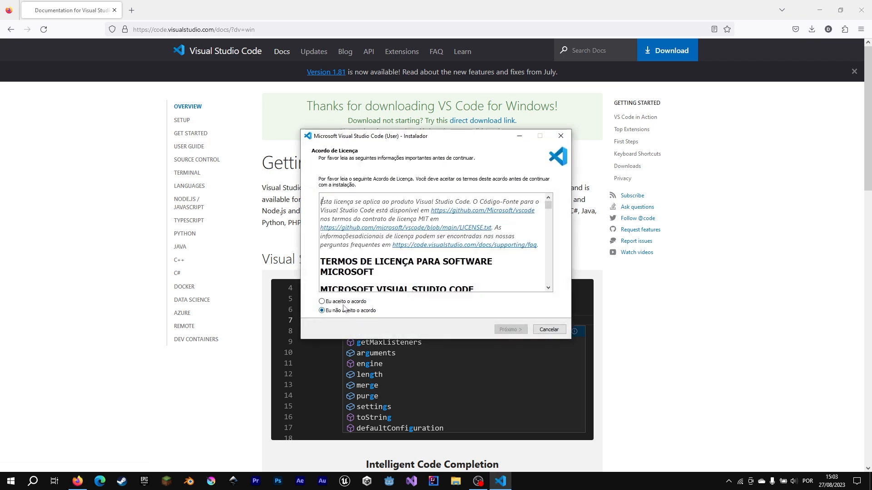
Accept the license and choose D:\Softwares\vscode as the installation folder
{"action": "left_click", "coordinate": [510, 328]}
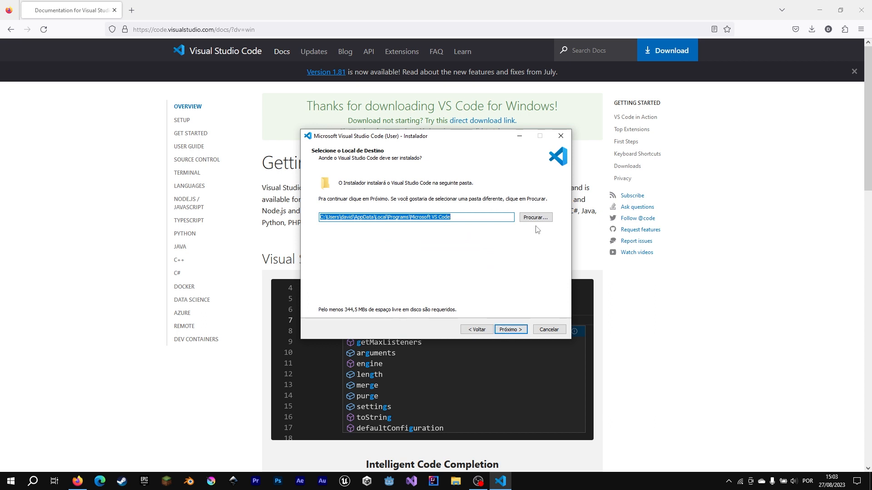
{"action": "left_click", "coordinate": [534, 217]}
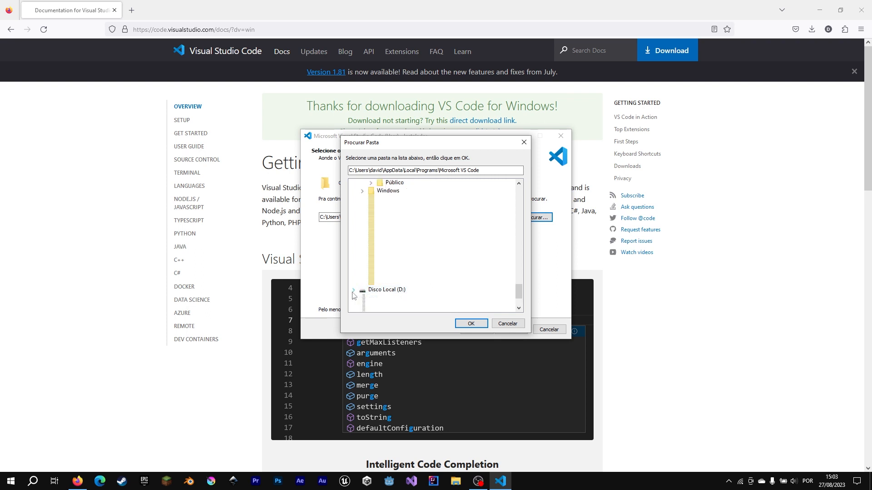
{"action": "left_click", "coordinate": [353, 292]}
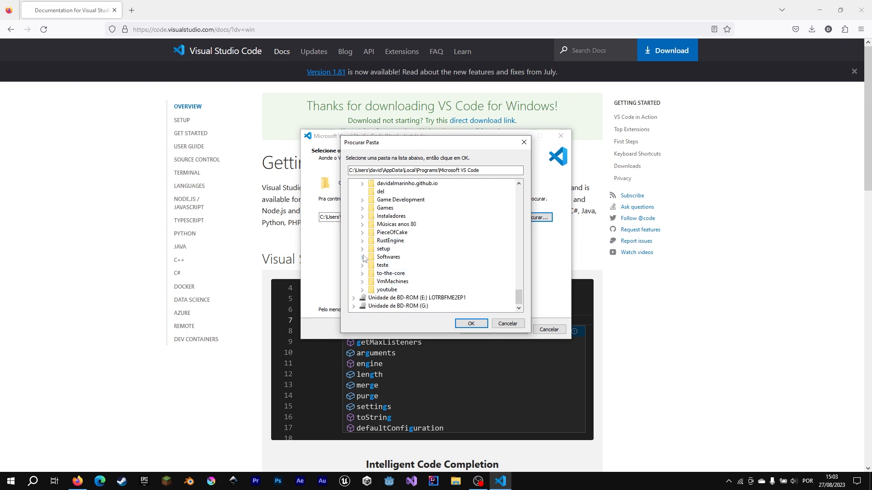
{"action": "scroll", "scroll_direction": "down", "scroll_amount": 3}
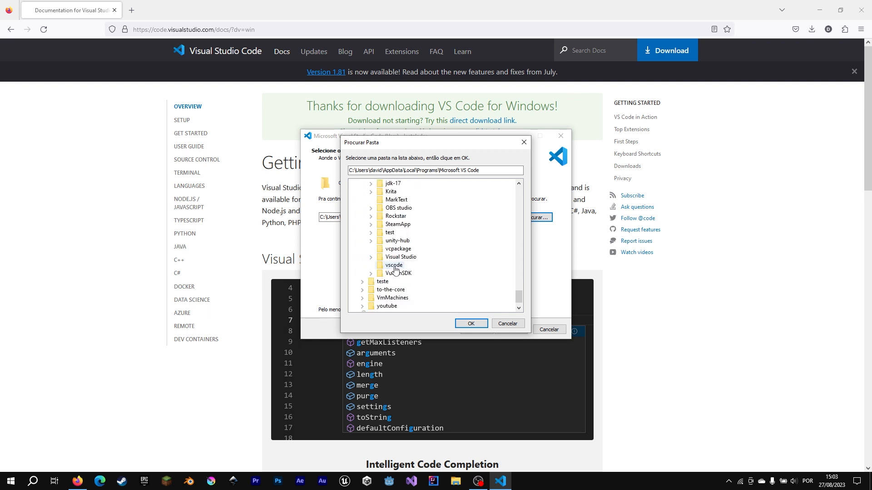
{"action": "left_click", "coordinate": [470, 324]}
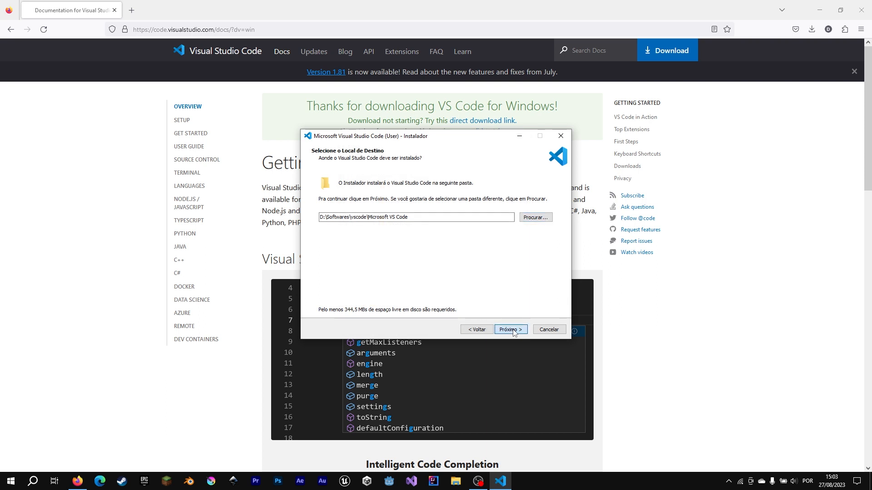
Run the VS Code installation and finish the setup wizard
{"action": "left_click", "coordinate": [509, 329]}
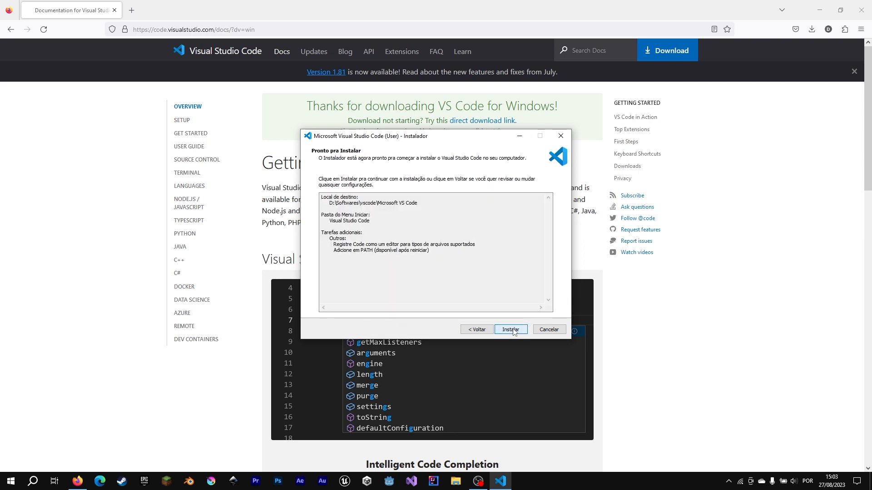
{"action": "left_click", "coordinate": [509, 329]}
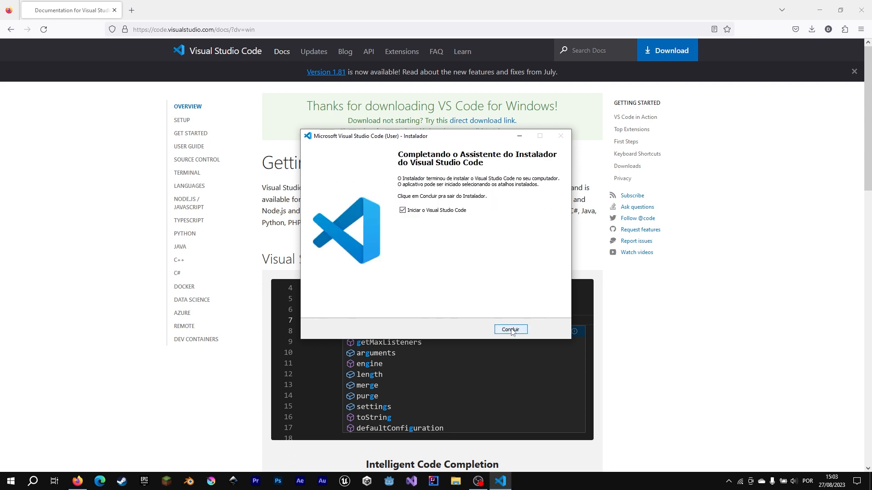
{"action": "left_click", "coordinate": [510, 329]}
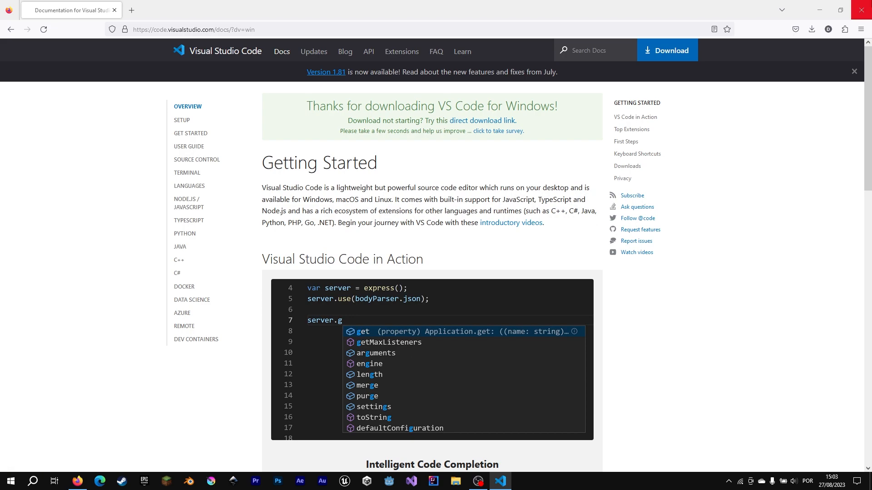
Install the C/C++ Extension Pack from the Extensions marketplace
{"action": "left_click", "coordinate": [498, 481]}
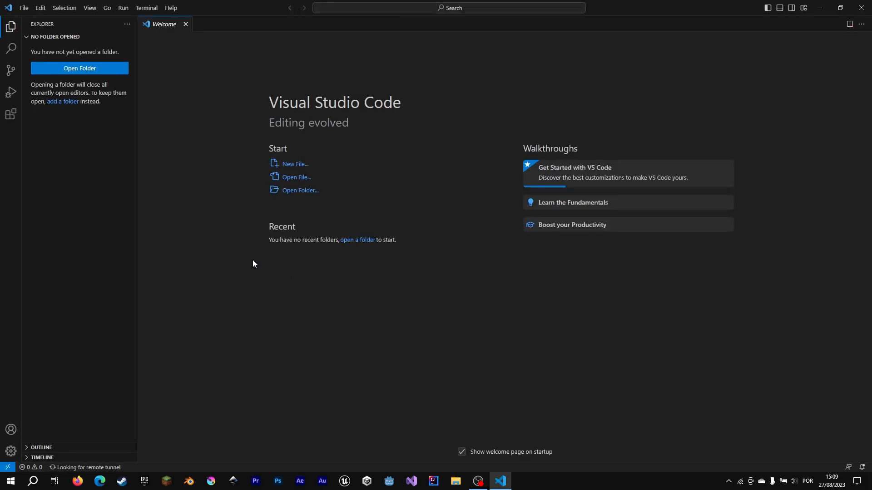
{"action": "left_click", "coordinate": [11, 115]}
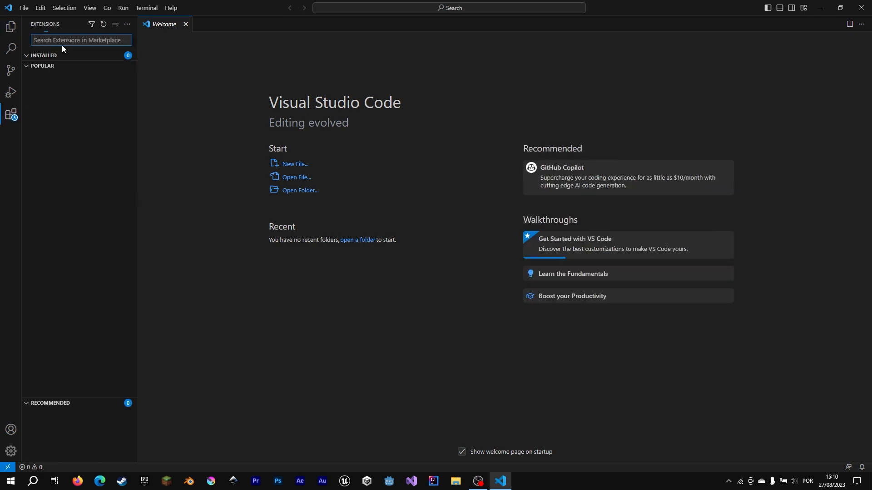
{"action": "type", "text": "C++"}
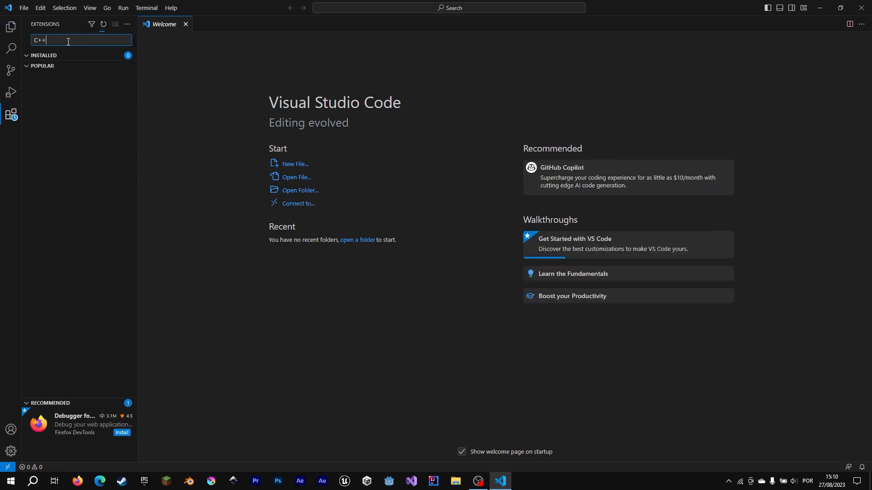
{"action": "type", "text": "C++"}
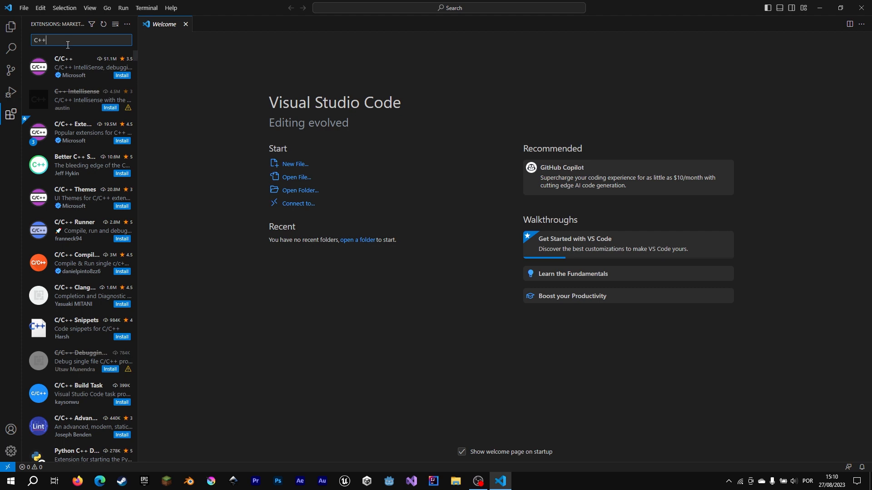
{"action": "left_click", "coordinate": [78, 132]}
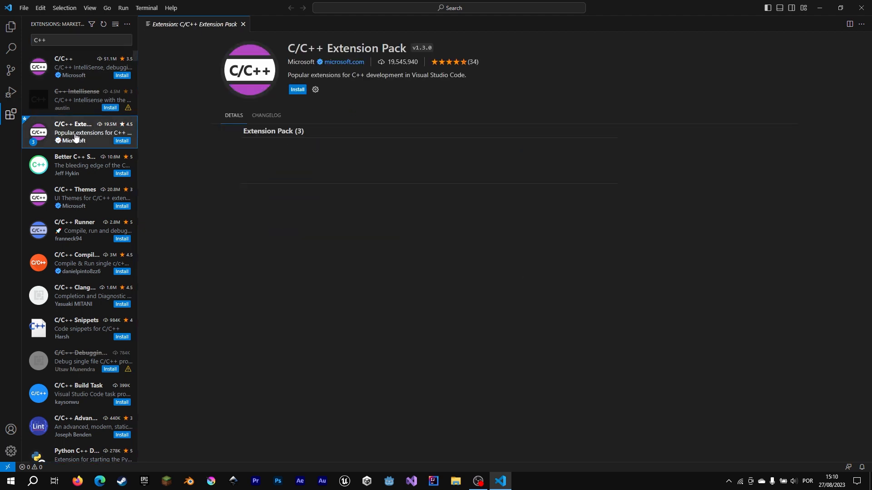
{"action": "left_click", "coordinate": [298, 90]}
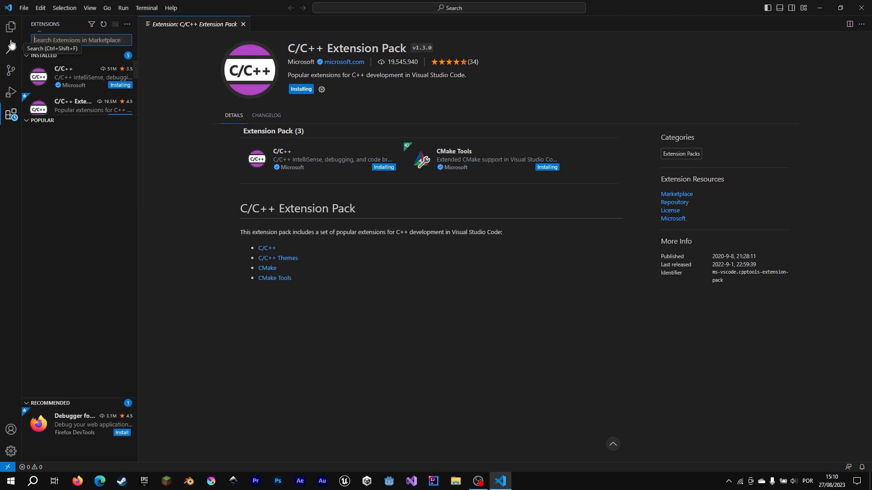
Search glsl and bring up the GLSL Lint extension page
{"action": "type", "text": "glsl"}
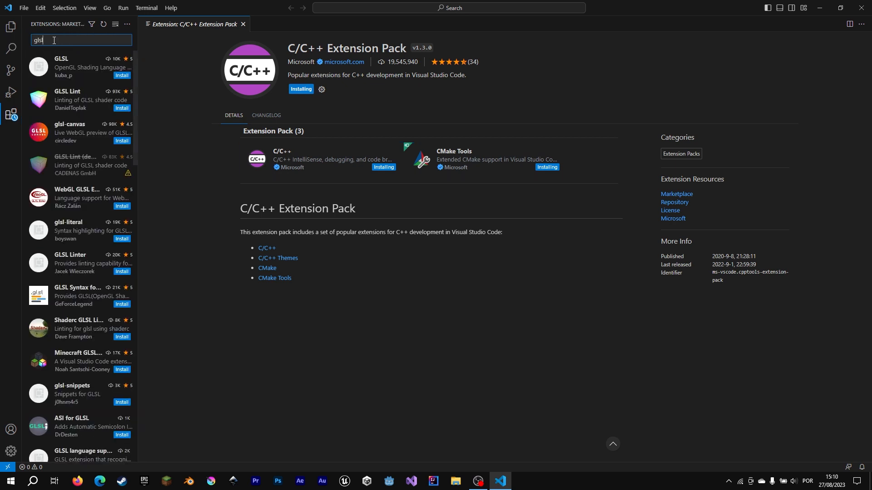
{"action": "left_click", "coordinate": [81, 99]}
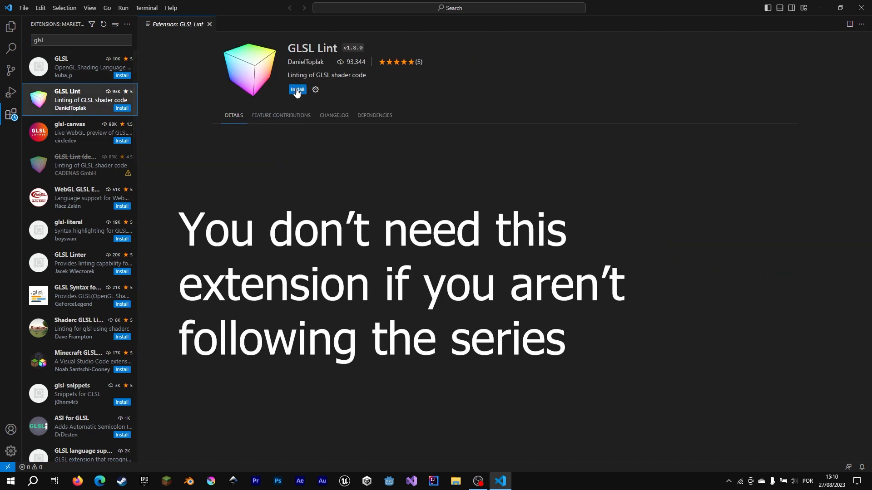
Install GLSL Lint, then install Microsoft's Python extension
{"action": "left_click", "coordinate": [298, 90]}
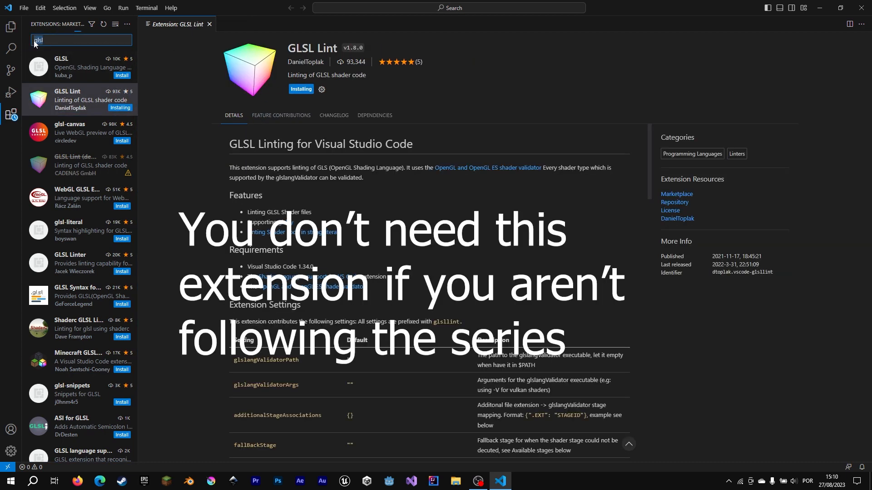
{"action": "type", "text": "Python"}
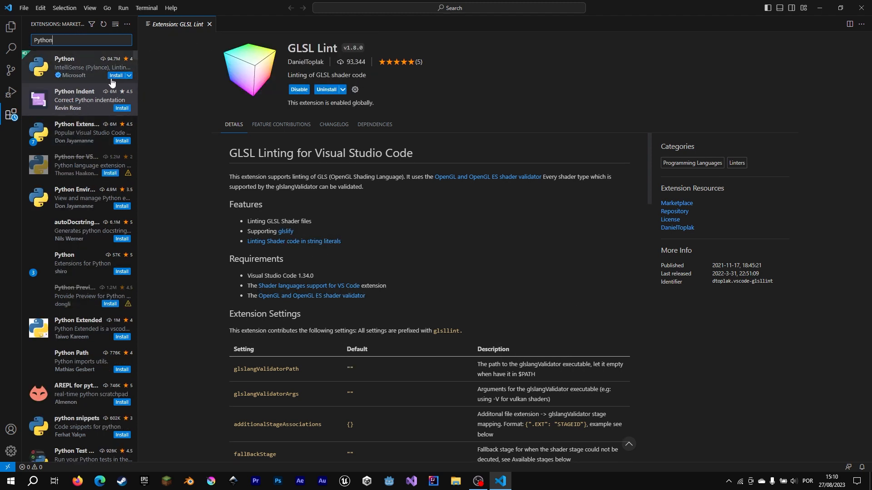
{"action": "left_click", "coordinate": [115, 75]}
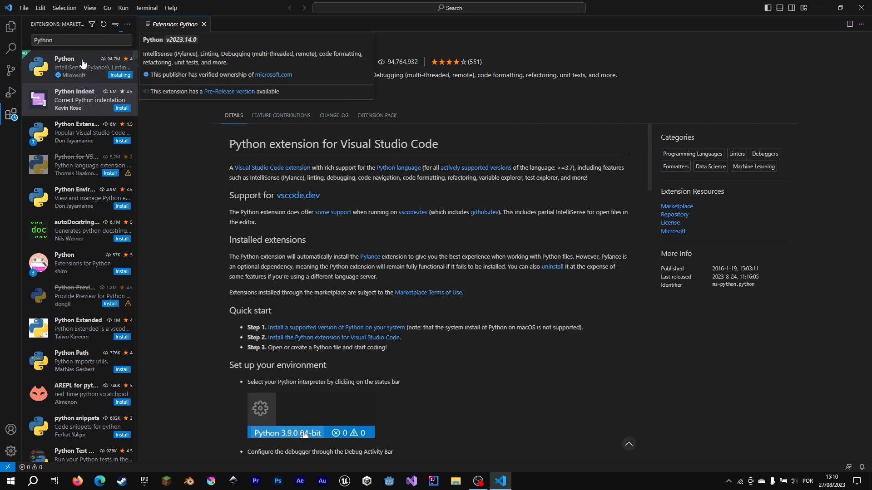
{"action": "mouse_move", "coordinate": [9, 27]}
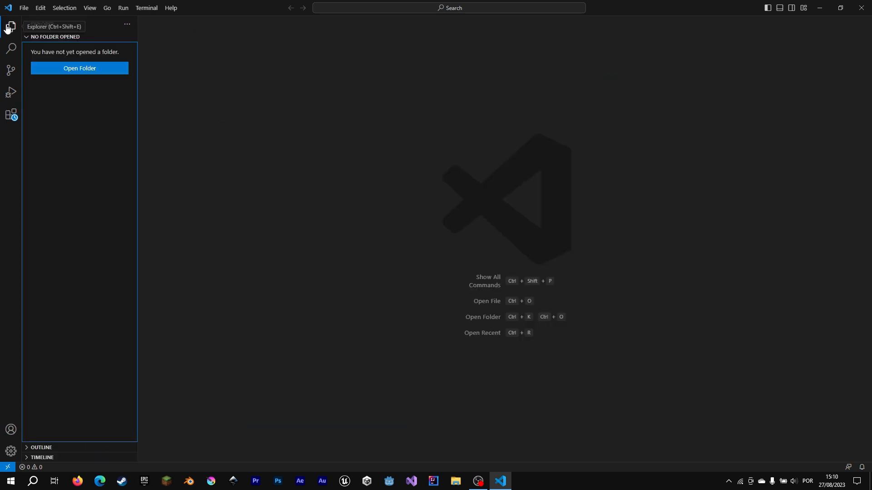
Show the Installed extensions list while C/C++, CMake Tools, Pylance and Python install
{"action": "left_click", "coordinate": [11, 116]}
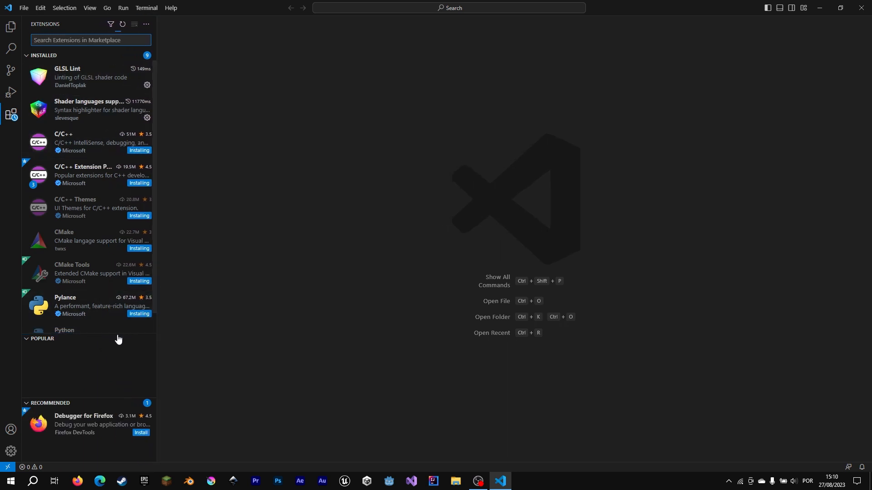
{"action": "mouse_move", "coordinate": [121, 340]}
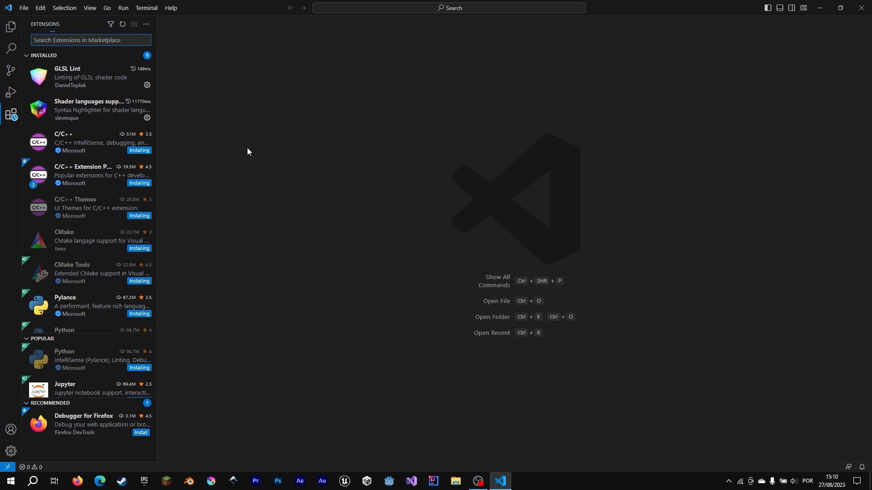
{"action": "mouse_move", "coordinate": [53, 351]}
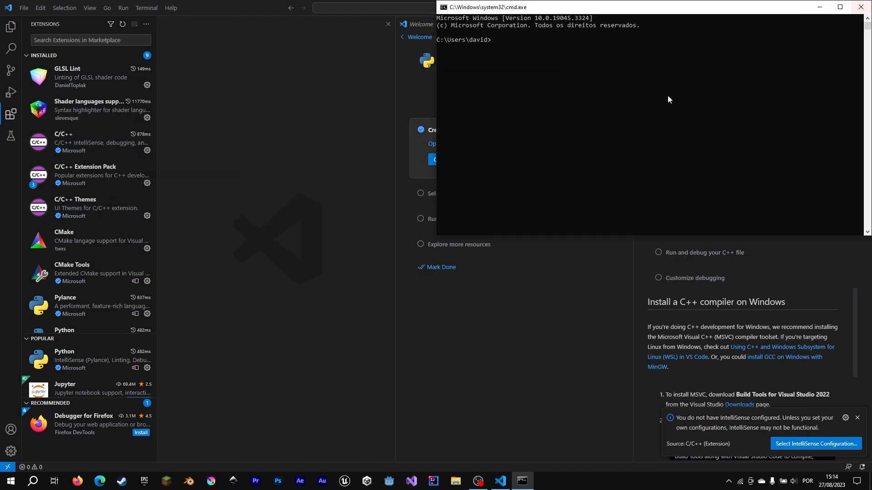
Run cmake in plain cmd (unrecognised), run it in the Developer Command Prompt for VS 2022, then close the prompts
{"action": "type", "text": "cmake"}
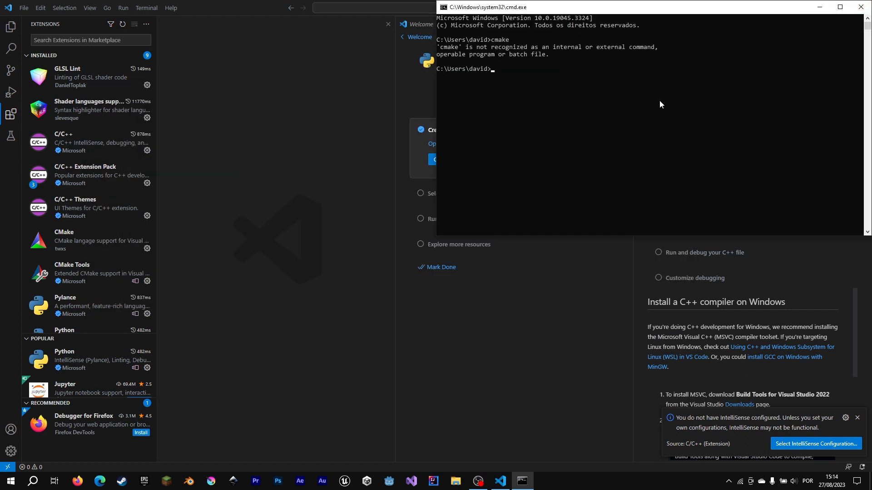
{"action": "left_click", "coordinate": [8, 481]}
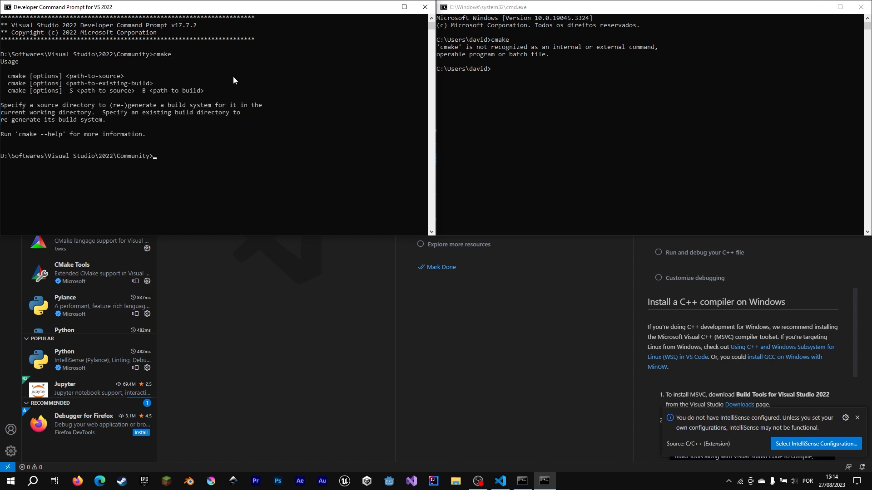
{"action": "mouse_move", "coordinate": [330, 127]}
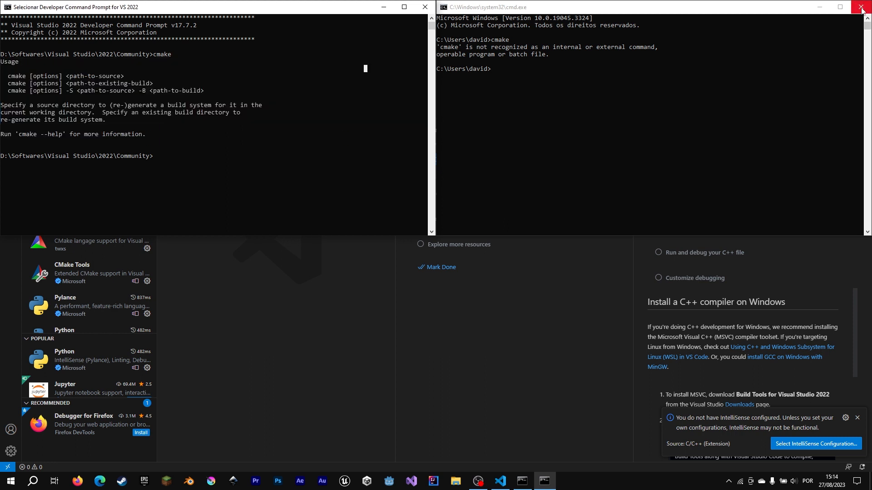
{"action": "left_click", "coordinate": [146, 8]}
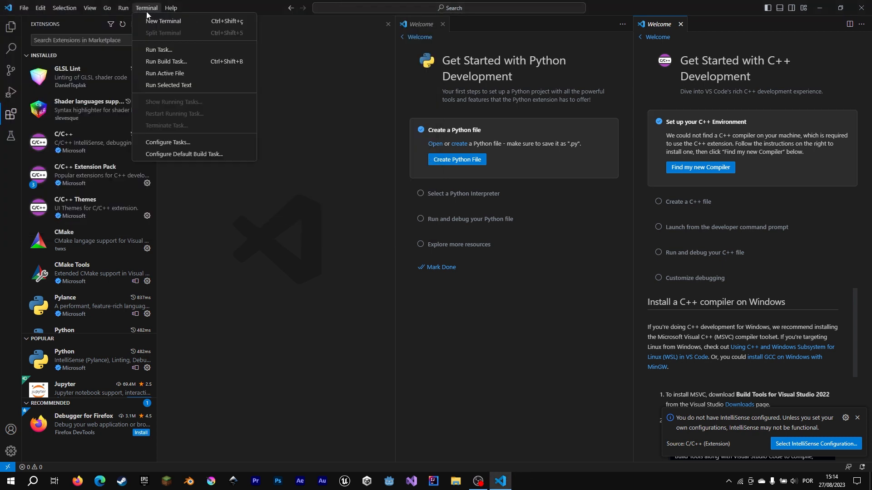
Run cmake in a new integrated terminal and select its 'not recognised' error output
{"action": "left_click", "coordinate": [163, 21]}
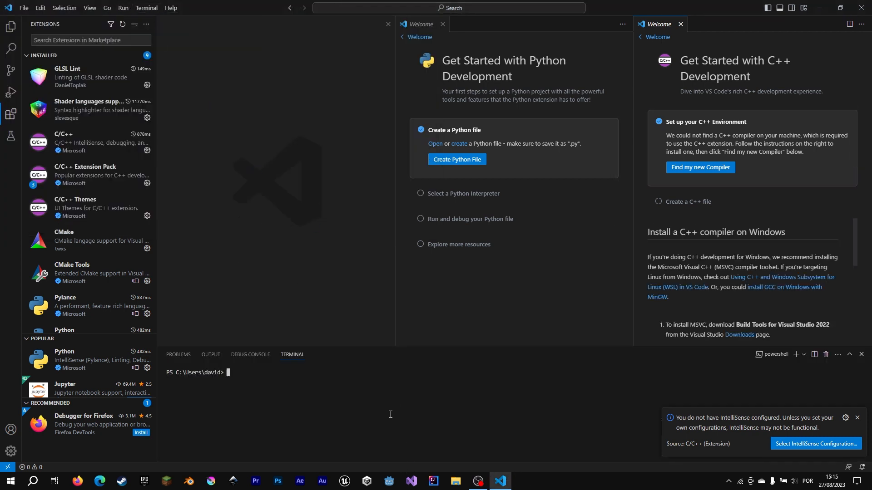
{"action": "type", "text": "cmake"}
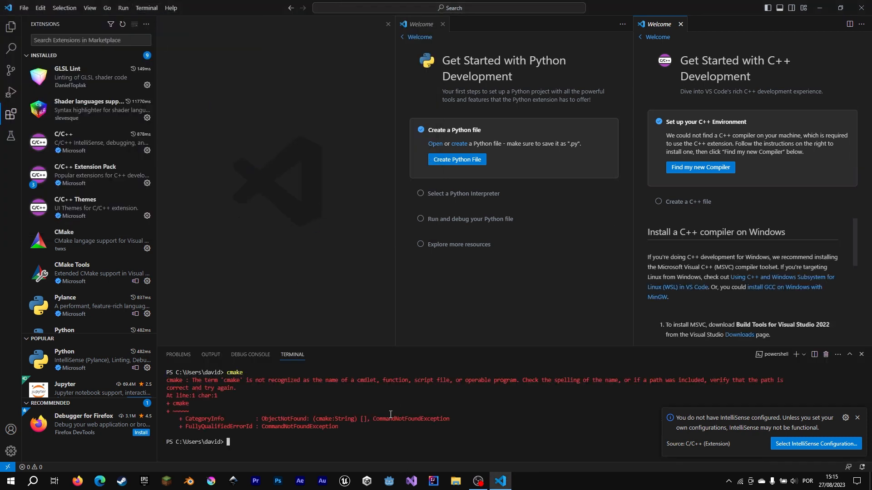
{"action": "left_click_drag", "start_coordinate": [170, 380], "coordinate": [452, 427]}
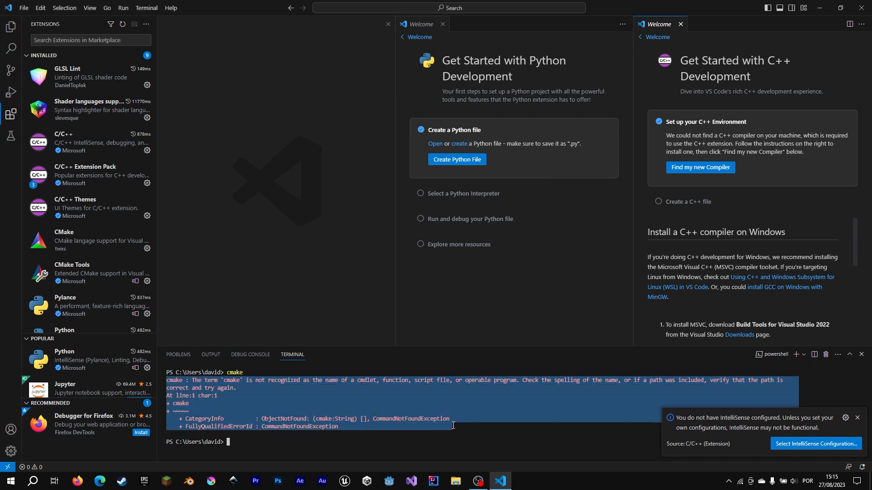
Launch Developer Command Prompt for VS 2022 from Start search and reposition its window
{"action": "left_click", "coordinate": [309, 405]}
{"action": "type", "text": "deve"}
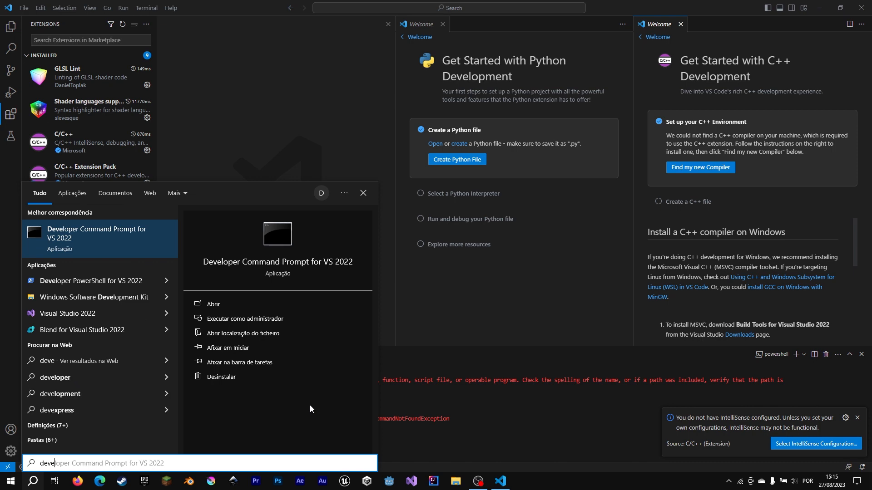
{"action": "left_click", "coordinate": [212, 305]}
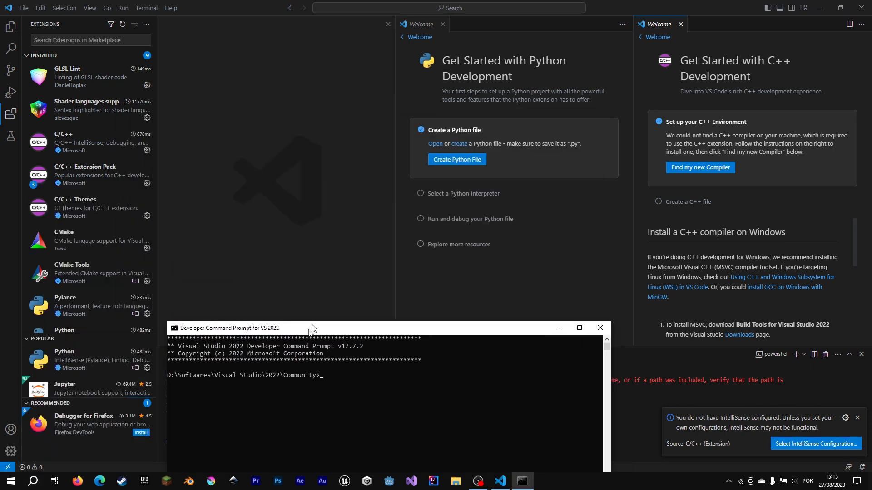
{"action": "left_click_drag", "start_coordinate": [312, 328], "coordinate": [309, 237]}
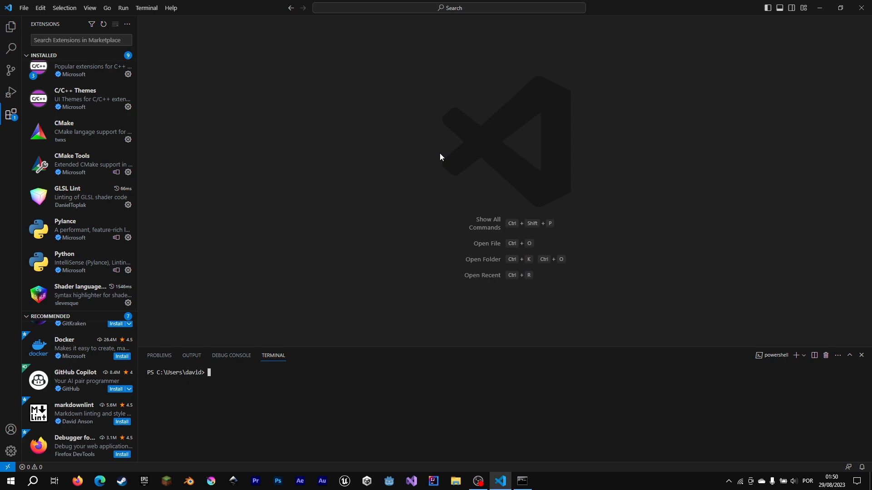
Name the new Command Prompt profile CppTerminal via the Command Palette, then dismiss the prompt
{"action": "key", "text": "ctrl+shift+p"}
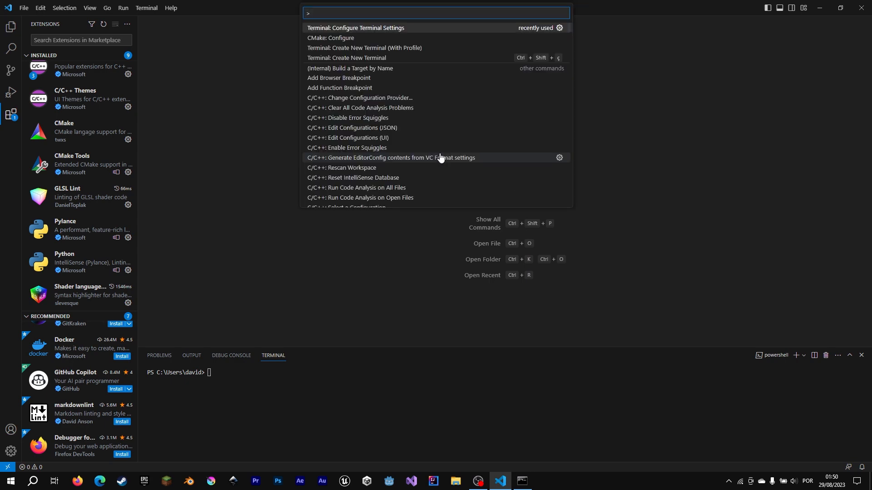
{"action": "type", "text": "Terminal"}
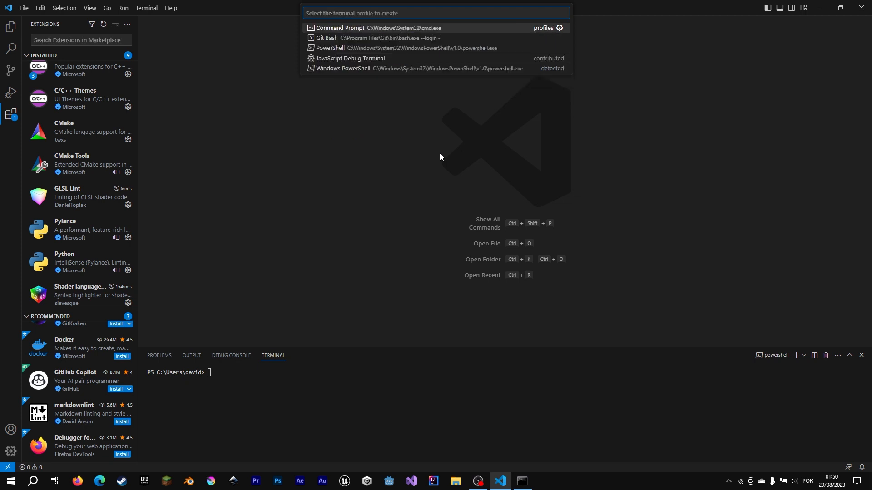
{"action": "mouse_move", "coordinate": [553, 31]}
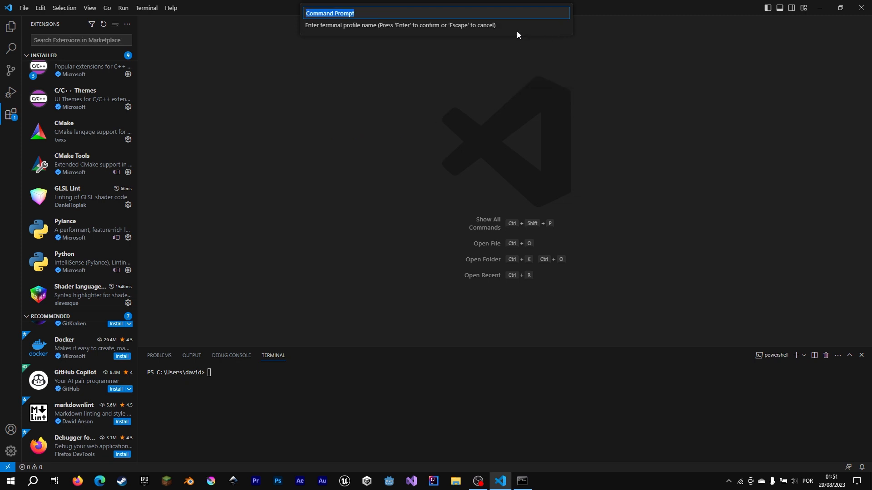
{"action": "type", "text": "CppTerminal"}
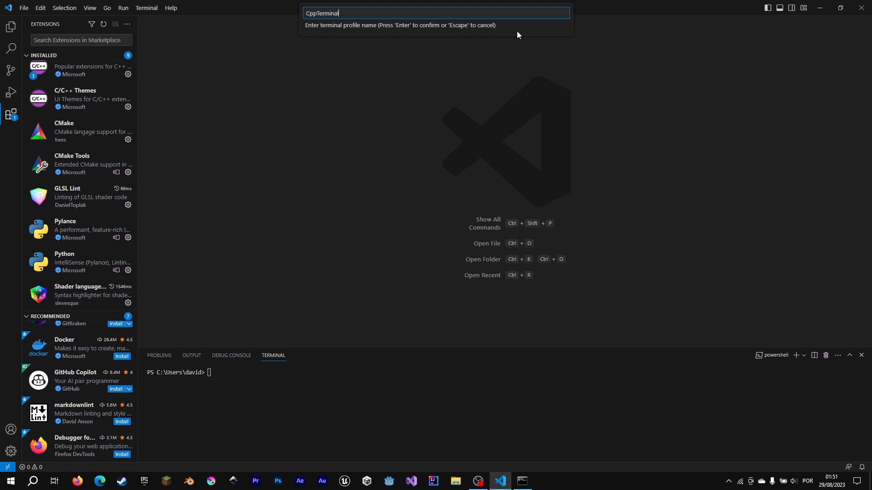
{"action": "key", "text": "Escape"}
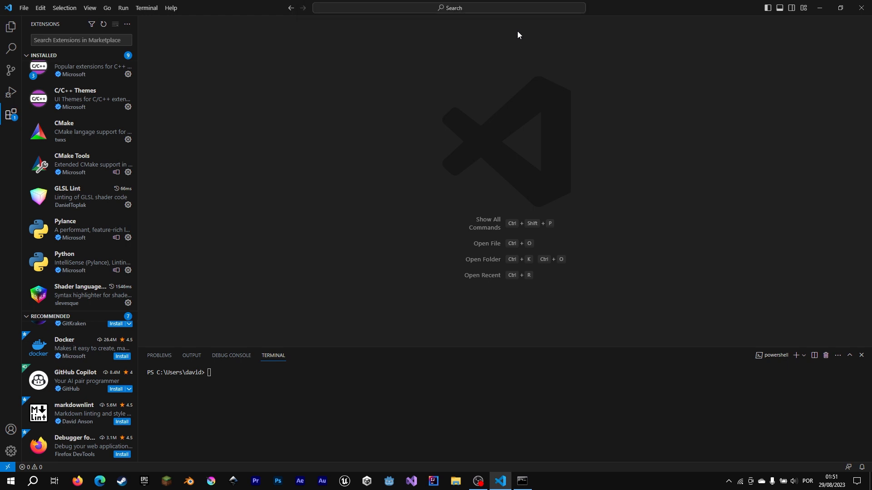
Run 'Terminal: Configure Terminal Settings' to open settings.json at the Windows terminal profiles
{"action": "type", "text": ">Terminal"}
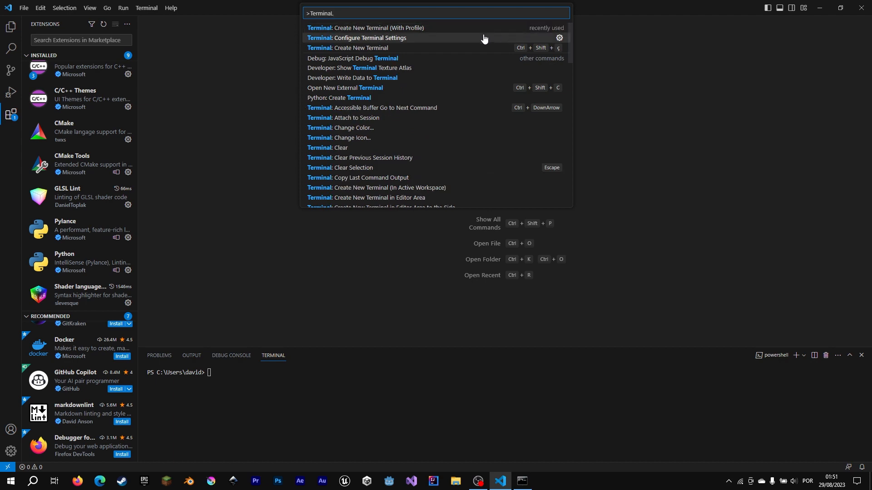
{"action": "left_click", "coordinate": [356, 38]}
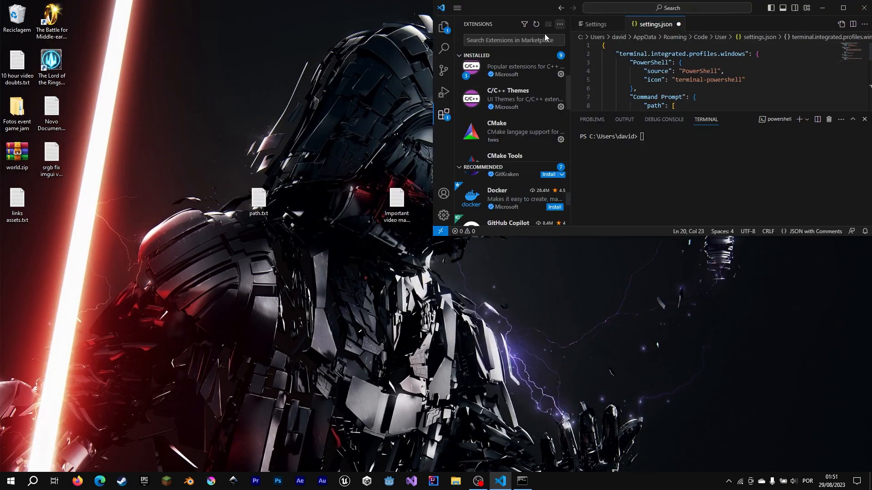
Copy the args line ("/k" with a placeholder VsDevCmd.bat path) from the desktop notes into the CppTerminal profile
{"action": "double_click", "coordinate": [396, 202]}
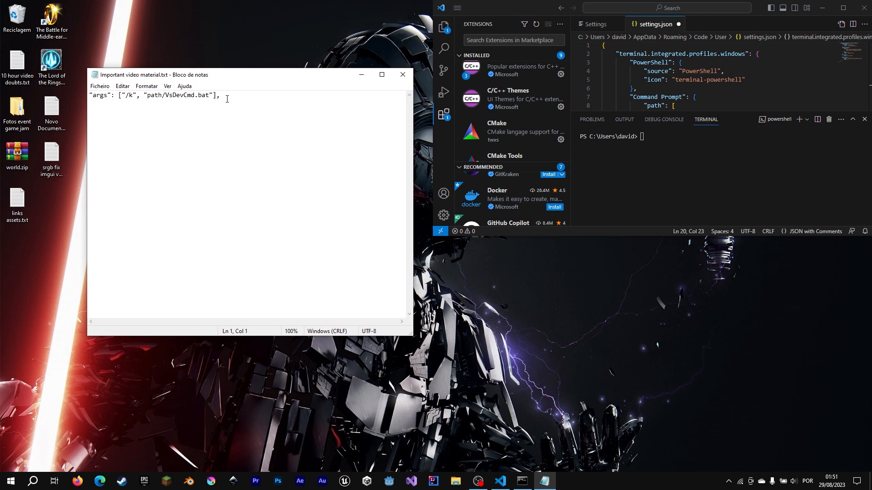
{"action": "left_click", "coordinate": [402, 75]}
{"action": "type", "text": "\"args\": [\"/k\", \"path/VsDevCmd.bat\"],"}
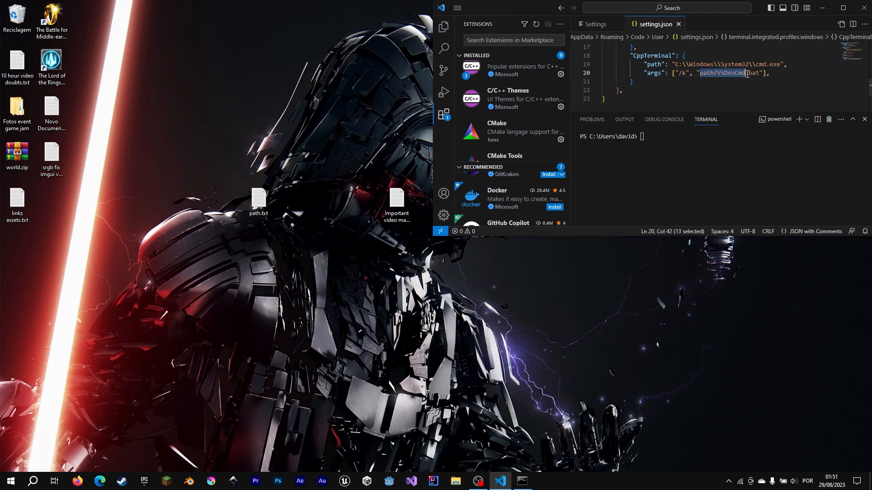
{"action": "left_click_drag", "start_coordinate": [746, 72], "coordinate": [761, 73]}
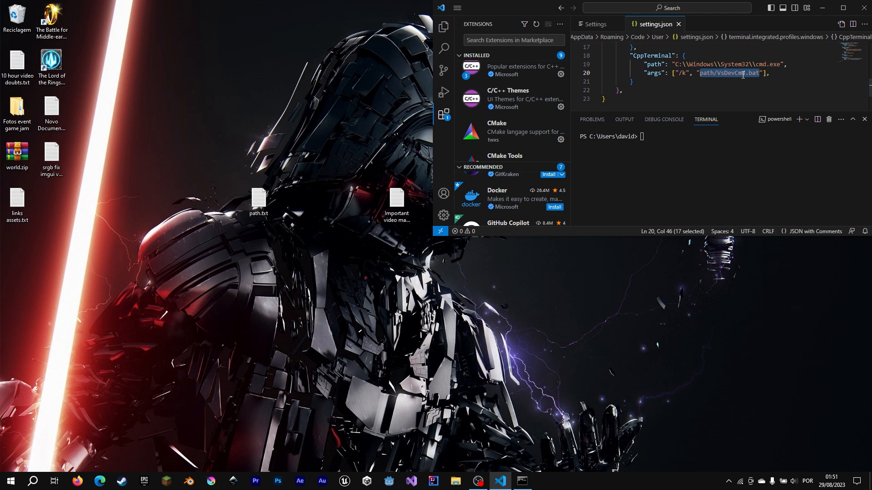
Search Start for the Developer Command Prompt and open its file location
{"action": "left_click", "coordinate": [34, 481]}
{"action": "type", "text": "develo"}
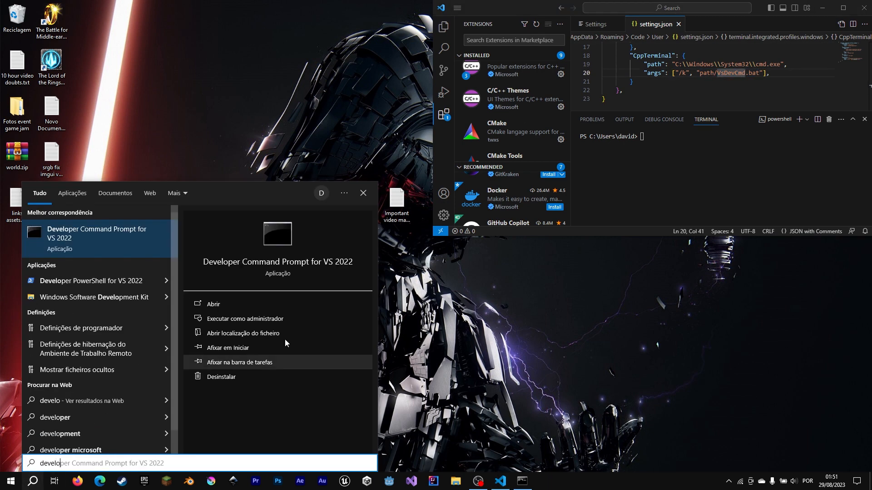
{"action": "left_click", "coordinate": [213, 306]}
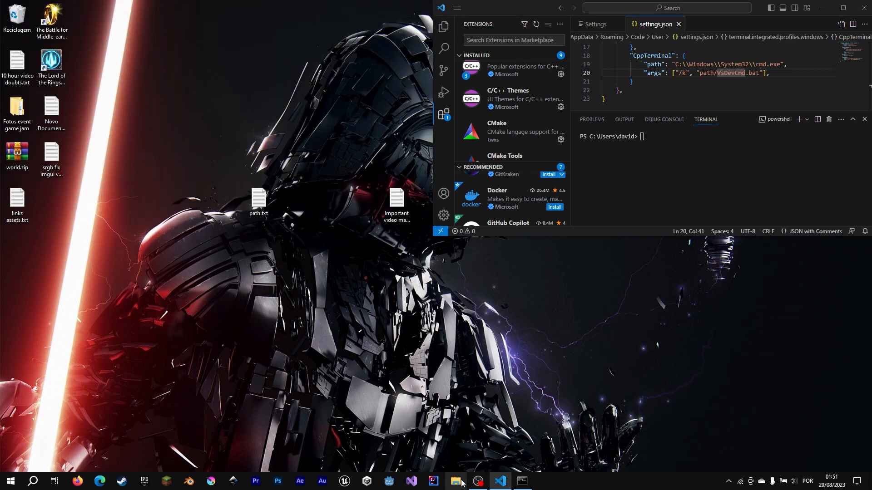
Locate VsDevCmd.bat under D:\Softwares\Visual Studio\2022\Community\Common7\Tools and use its full path in the CppTerminal args
{"action": "left_click", "coordinate": [455, 481]}
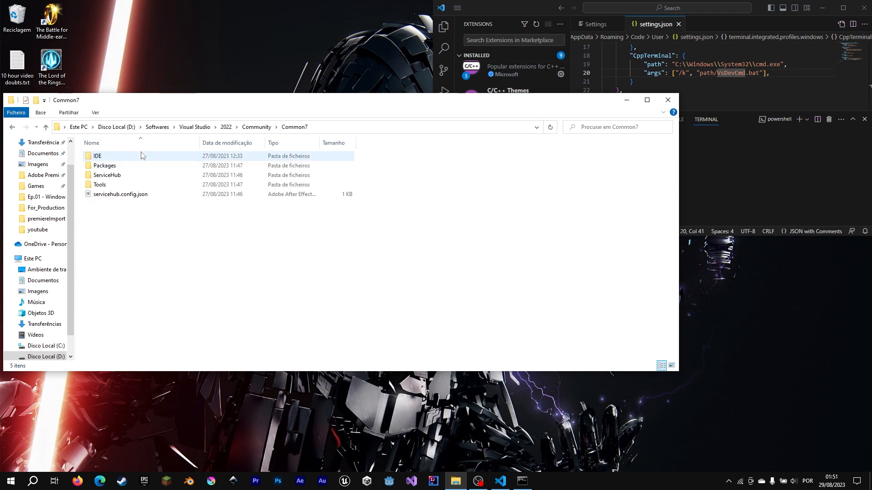
{"action": "double_click", "coordinate": [100, 184]}
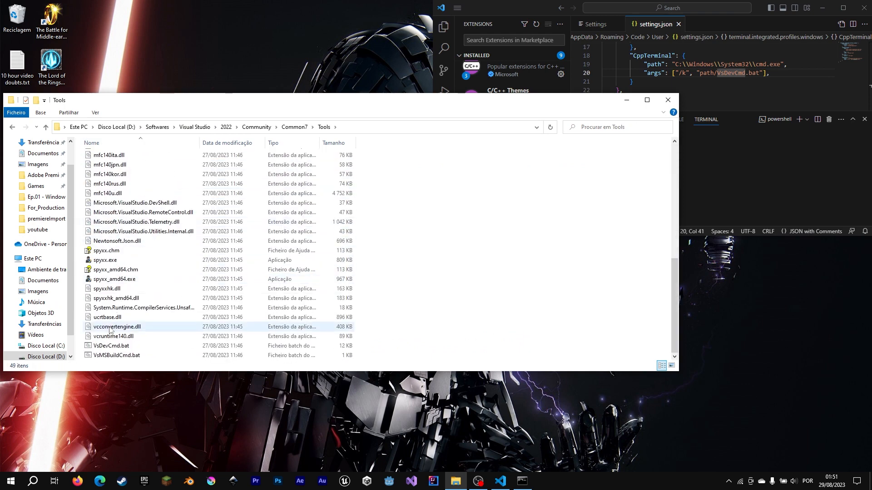
{"action": "left_click", "coordinate": [111, 345]}
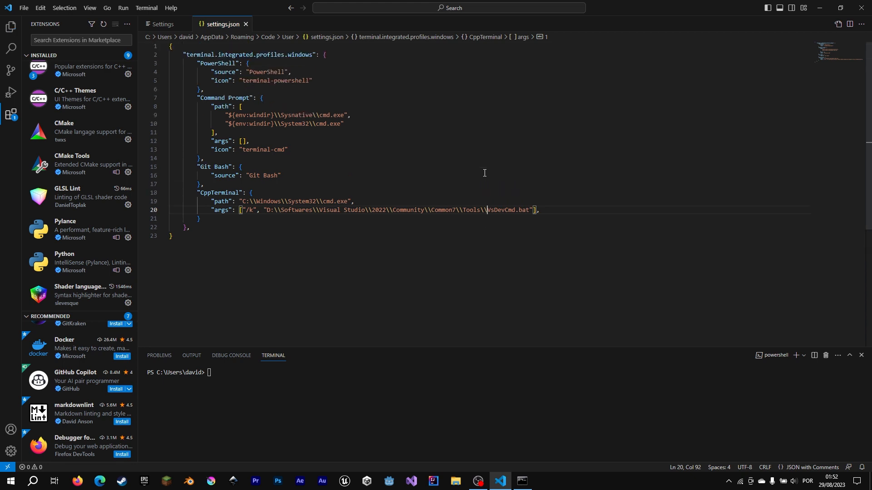
Start a new CppTerminal from the + profile dropdown, loading the VS 2022 Developer Command Prompt, and run cmake in it
{"action": "left_click", "coordinate": [146, 7]}
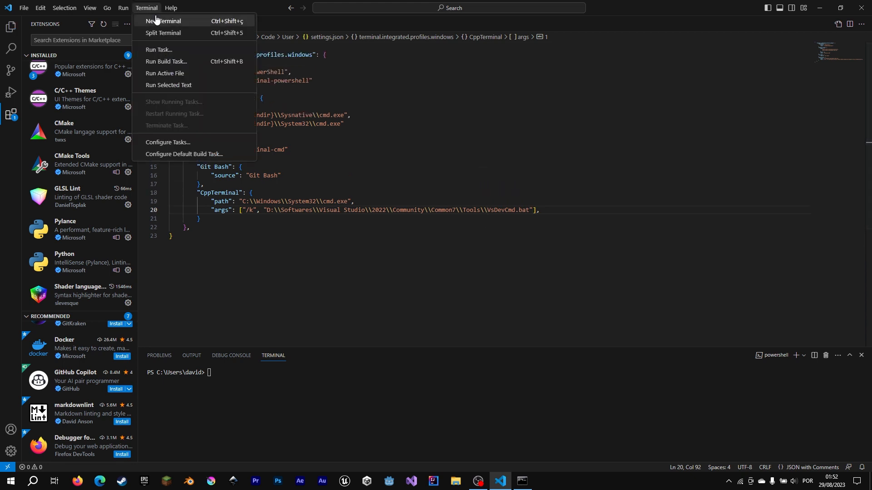
{"action": "left_click", "coordinate": [163, 21]}
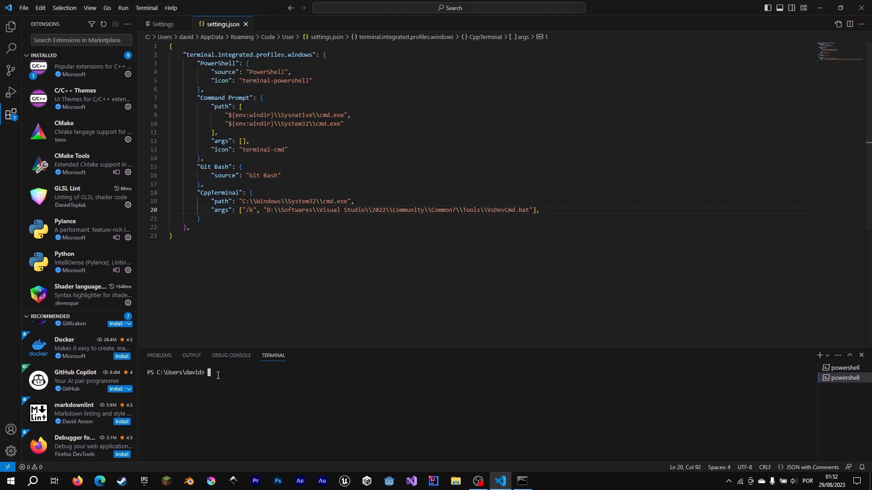
{"action": "left_click", "coordinate": [828, 357]}
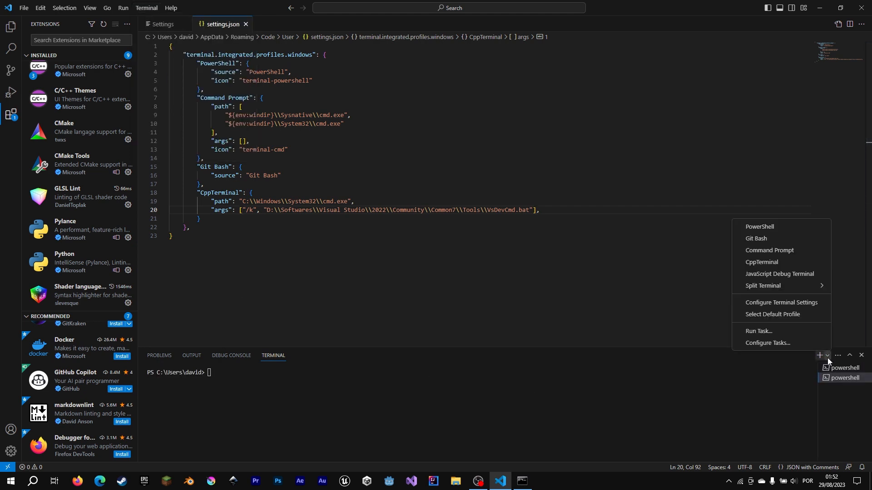
{"action": "left_click", "coordinate": [761, 262]}
{"action": "type", "text": "cmake"}
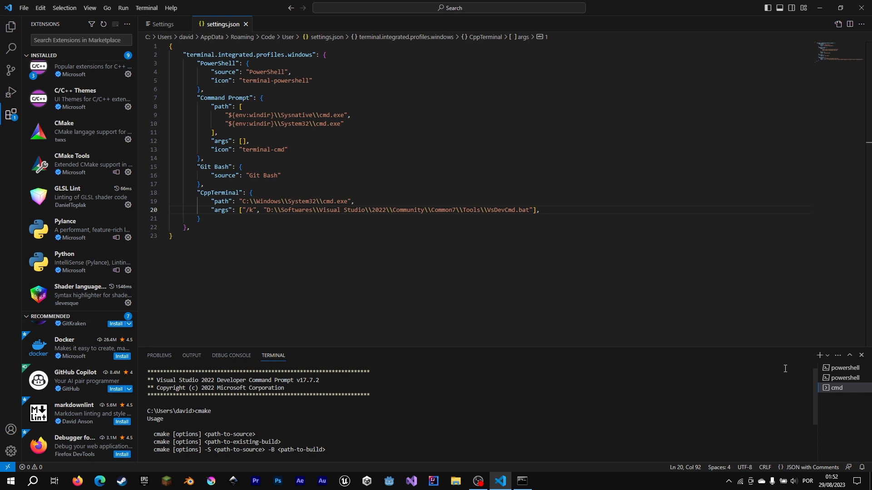
{"action": "left_click", "coordinate": [828, 356]}
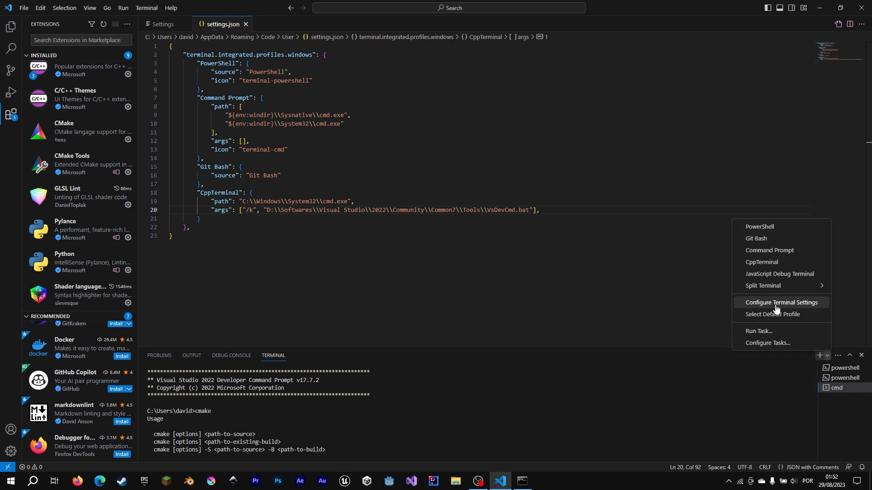
Add terminal.integrated.defaultProfile.windows: CppTerminal to settings.json and start a new default terminal
{"action": "left_click", "coordinate": [772, 315]}
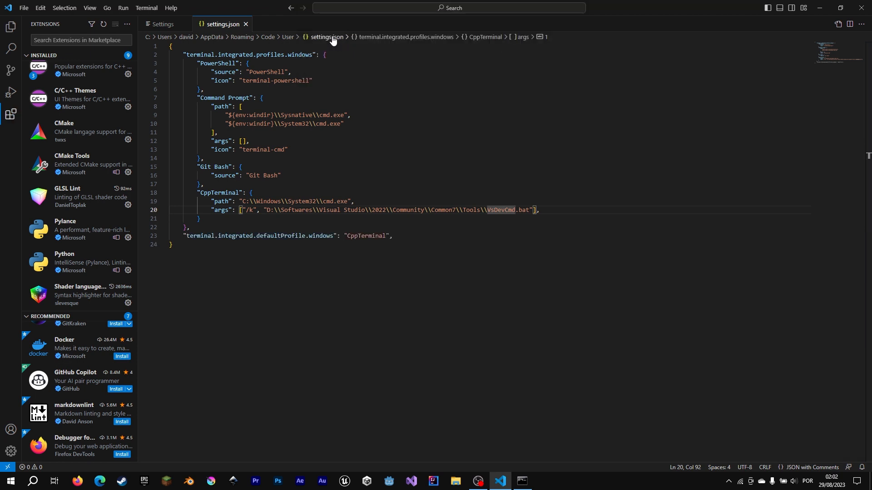
{"action": "left_click", "coordinate": [146, 7]}
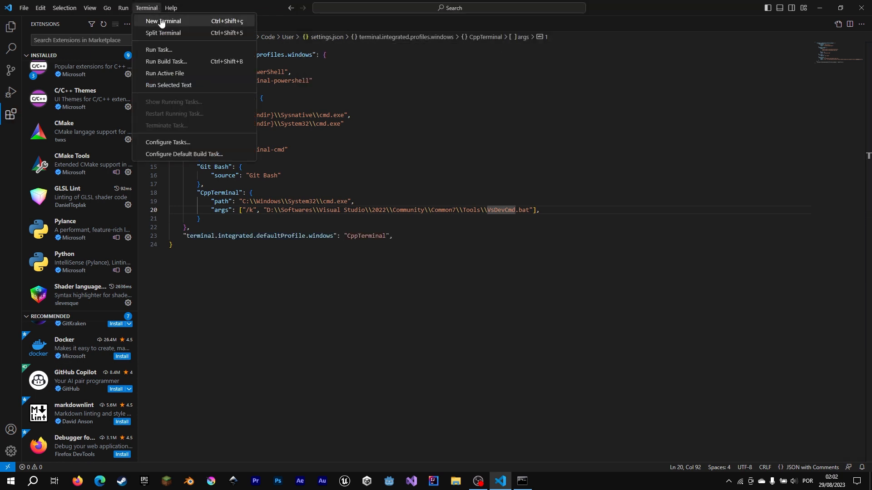
{"action": "left_click", "coordinate": [163, 21]}
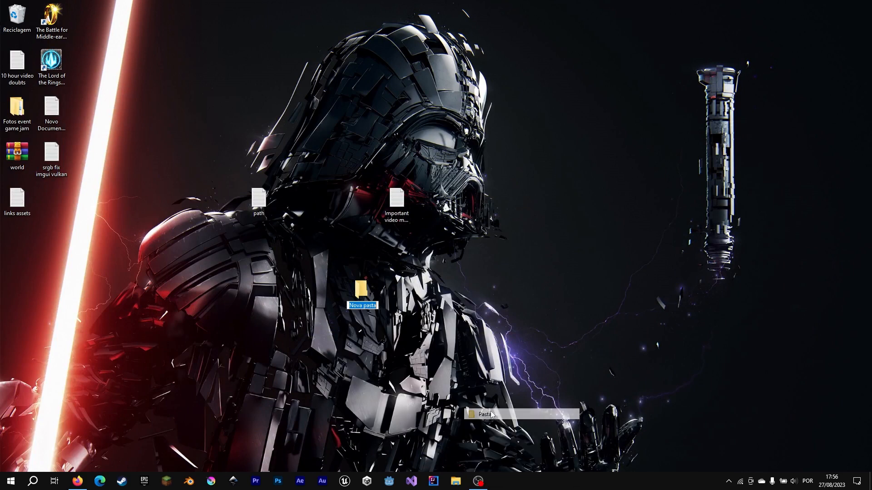
Name the new desktop folder hello_world
{"action": "type", "text": "hello_w"}
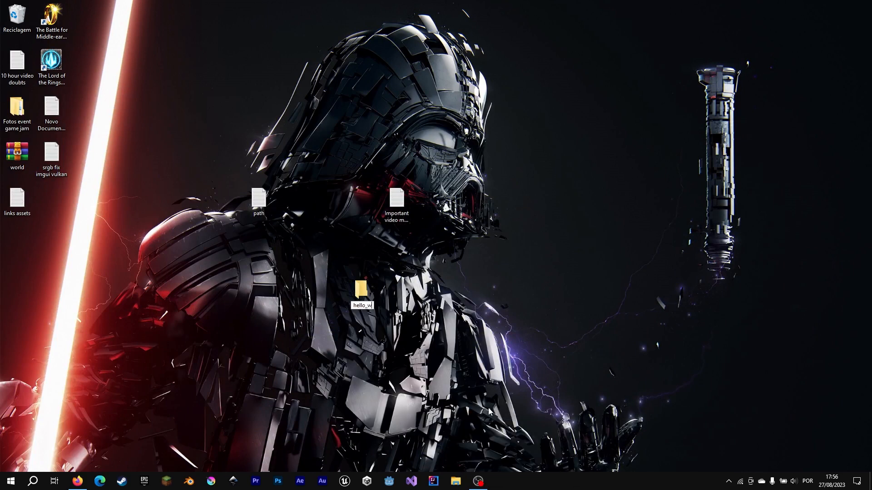
{"action": "key", "text": "enter"}
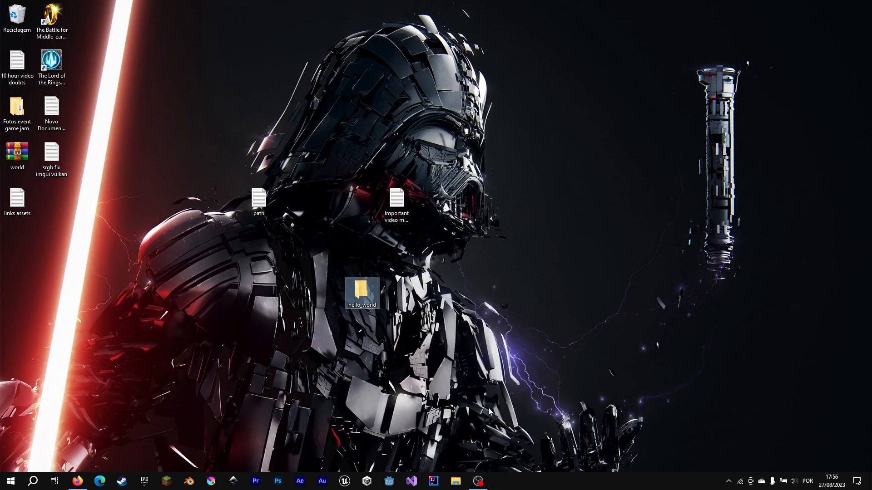
Launch VS Code and open the hello_world folder as the workspace
{"action": "left_click", "coordinate": [10, 481]}
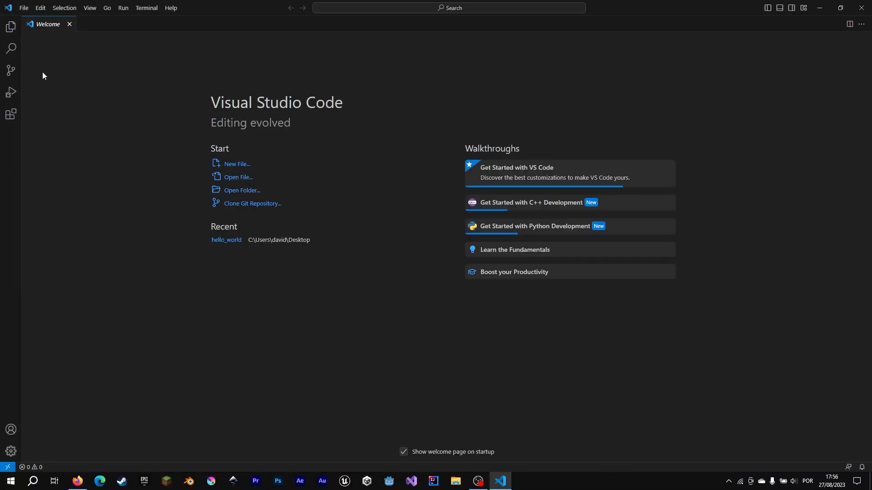
{"action": "left_click", "coordinate": [241, 190]}
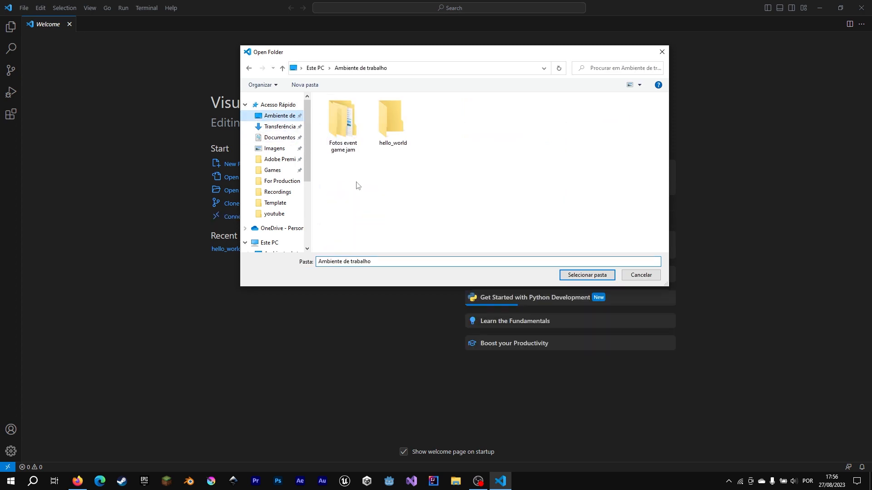
{"action": "left_click", "coordinate": [586, 274]}
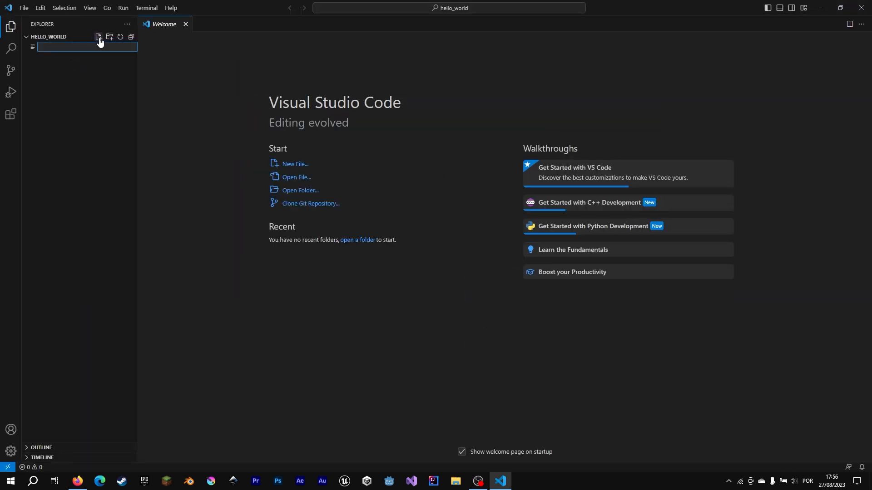
Create main.cpp with #include <iostream> and std::cout << "Hello World" << std::endl; then check the include error on line 1
{"action": "type", "text": "main.cpp"}
{"action": "type", "text": "#incl"}
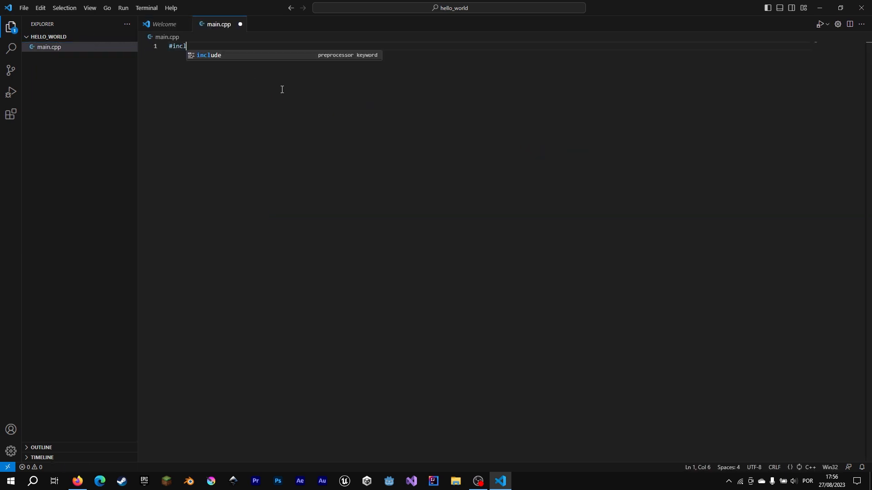
{"action": "type", "text": "ude <iostream>"}
{"action": "type", "text": "std::c"}
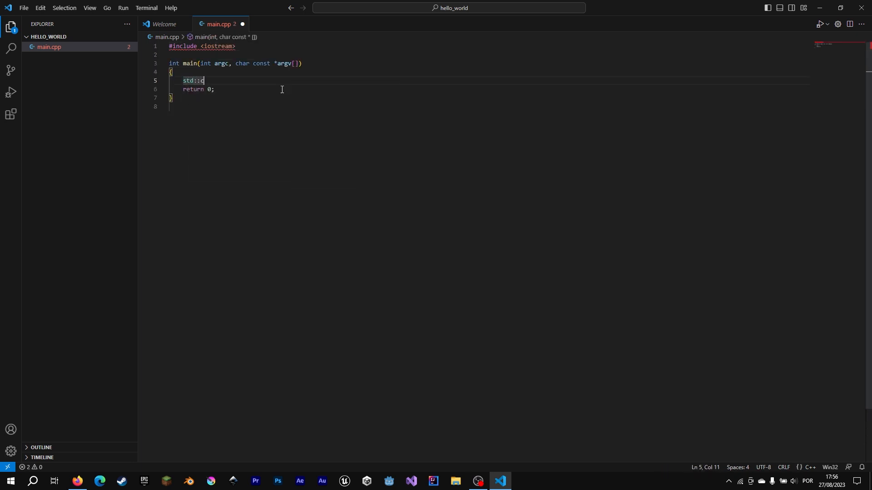
{"action": "type", "text": "out << \"Hello Worl"}
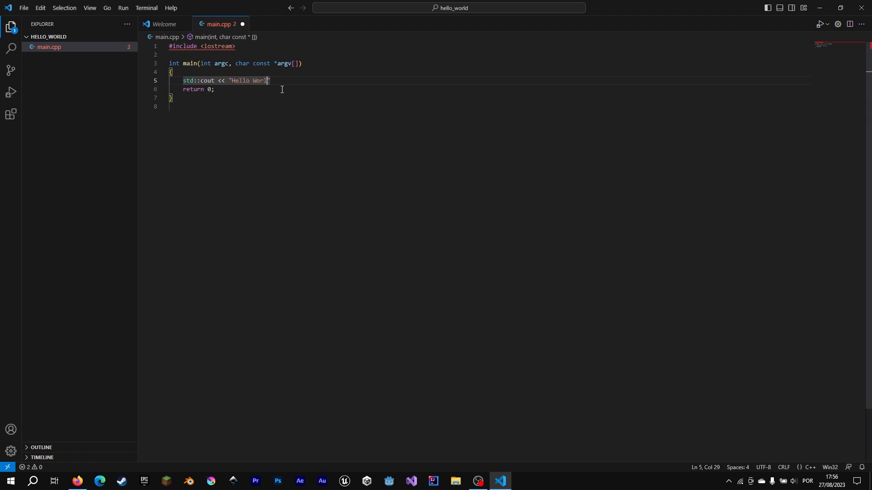
{"action": "type", "text": "d\" <"}
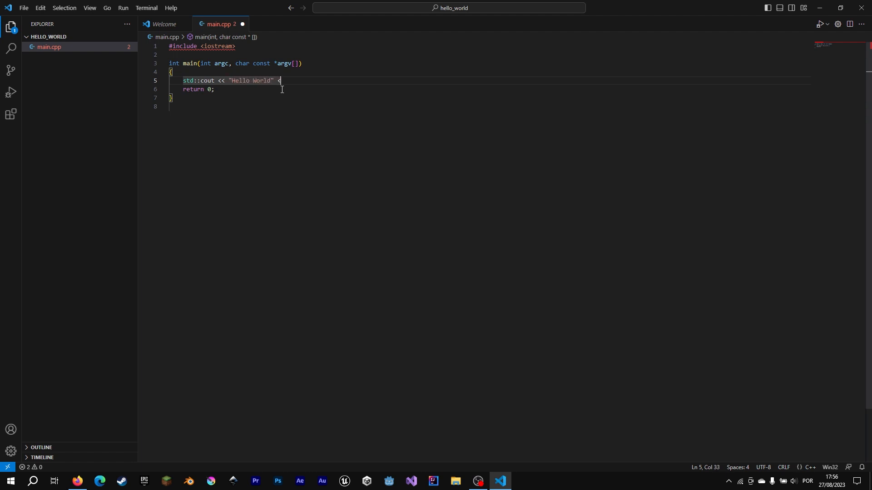
{"action": "type", "text": "<< std::en"}
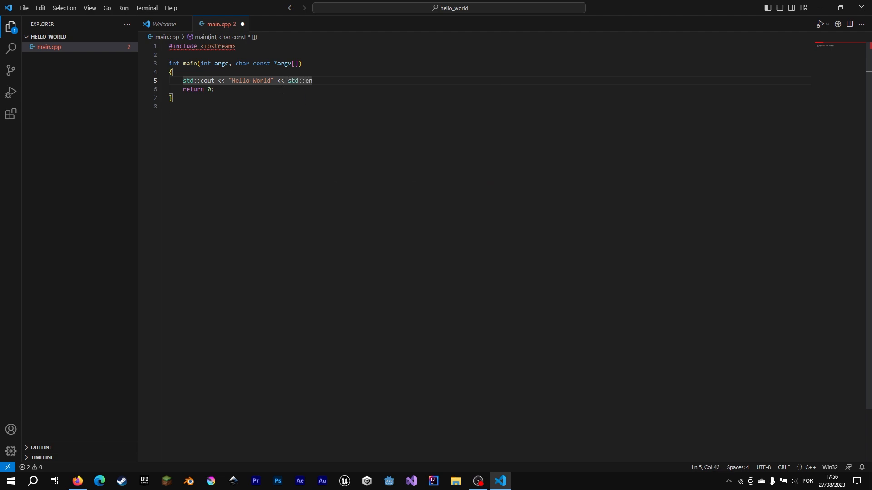
{"action": "type", "text": "dl;"}
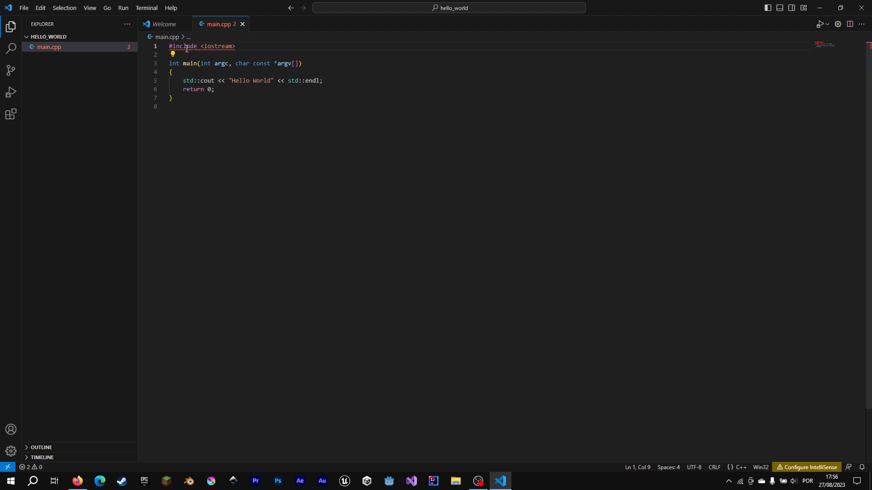
{"action": "left_click", "coordinate": [98, 36]}
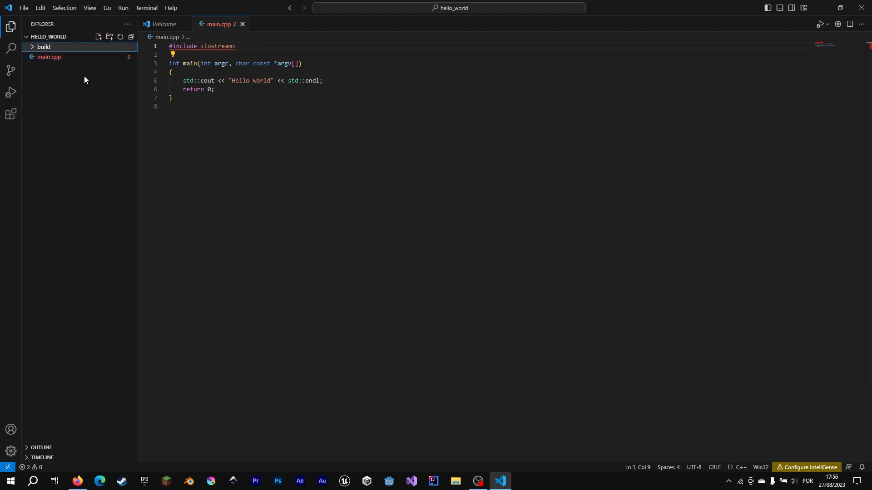
Create CMakeLists.txt with cmake_minimum_required(VERSION 3.20) and project(hello_world)
{"action": "type", "text": "CMakeLists.txt"}
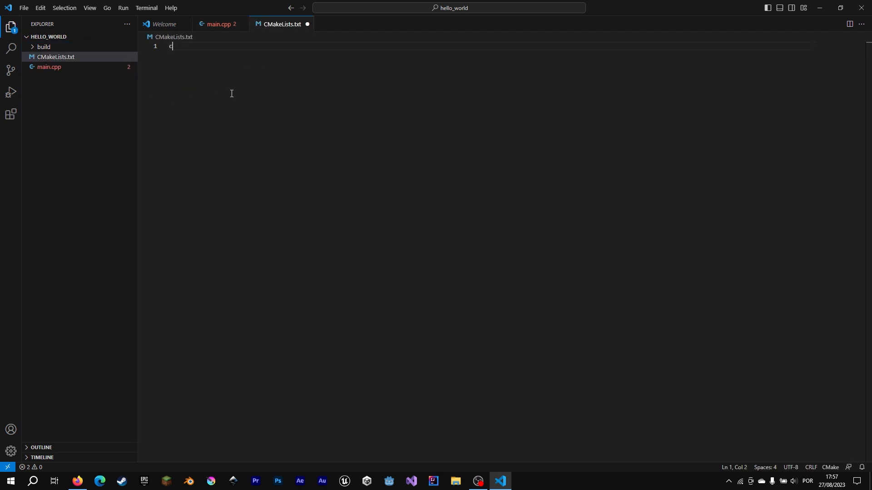
{"action": "type", "text": "make_minimum"}
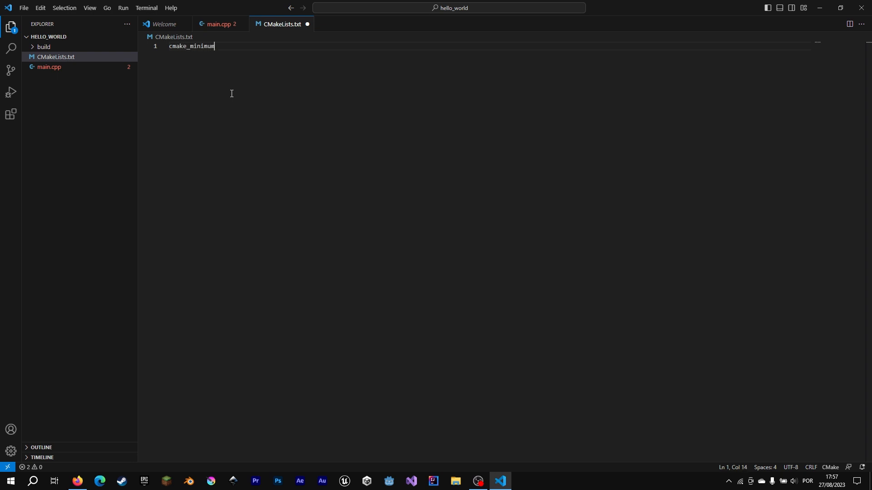
{"action": "type", "text": "_requ"}
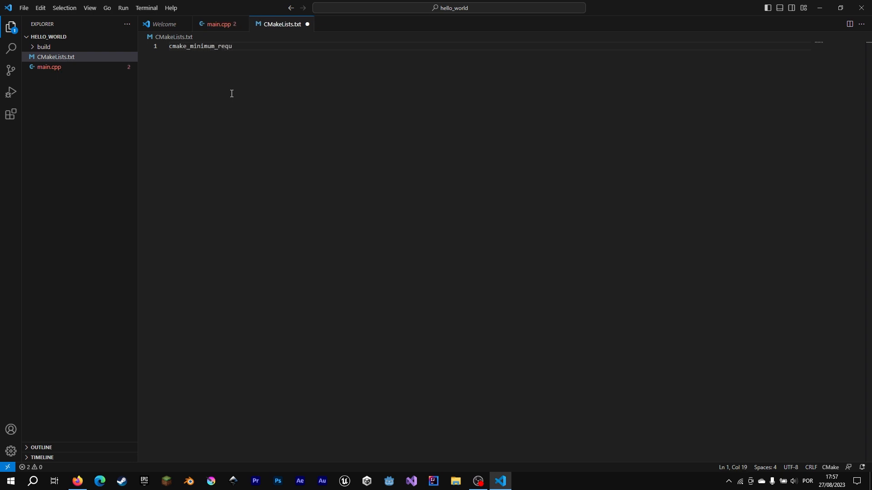
{"action": "type", "text": "ired(VER"}
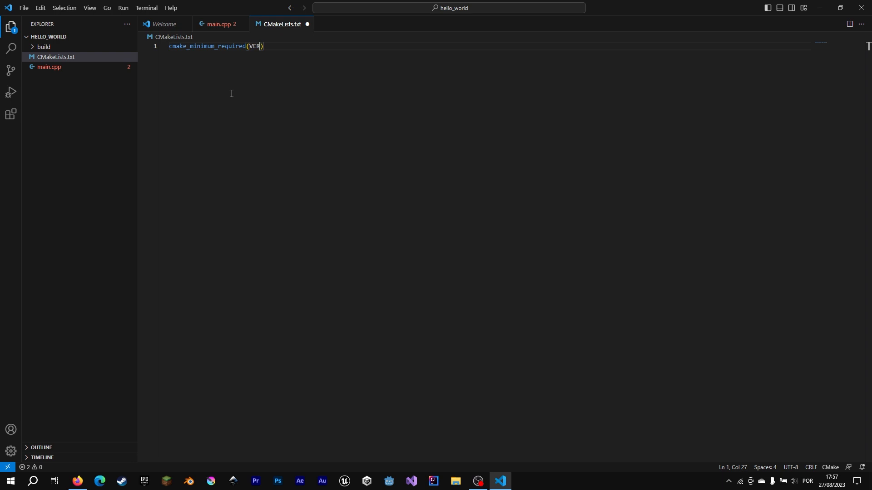
{"action": "type", "text": "SION 3.20"}
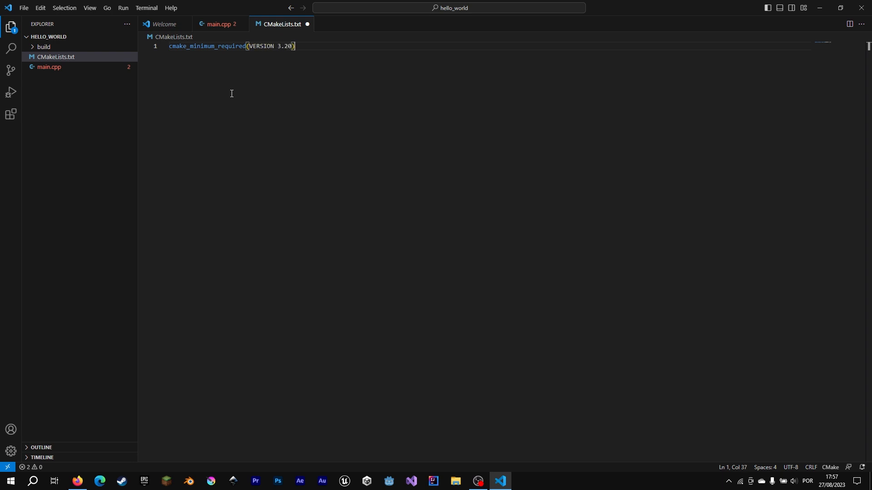
{"action": "type", "text": "cmake"}
{"action": "type", "text": "pro"}
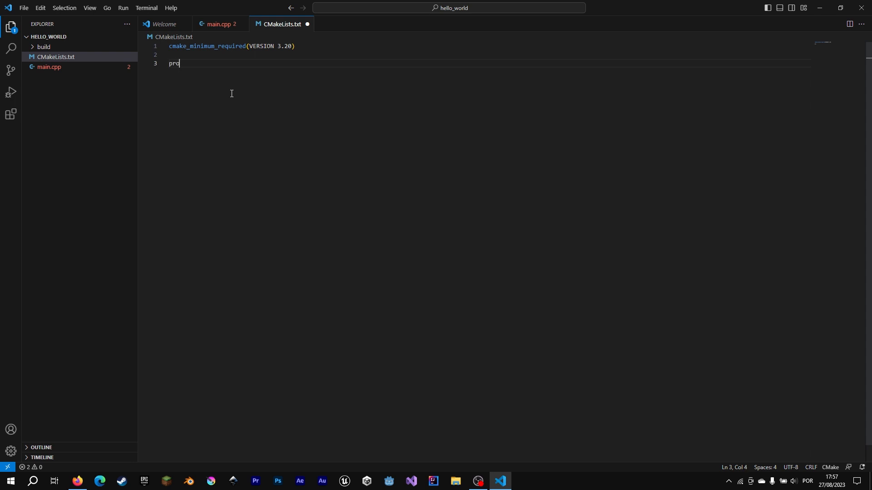
{"action": "type", "text": "ject("}
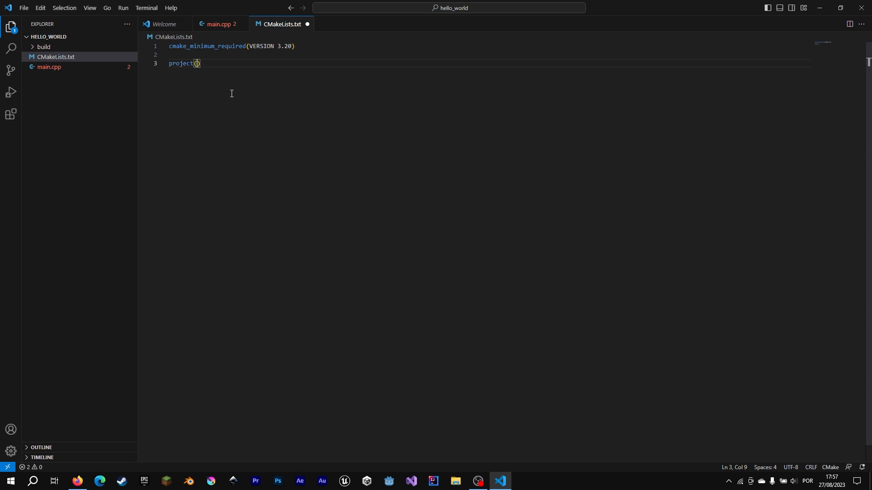
{"action": "type", "text": "hello_world"}
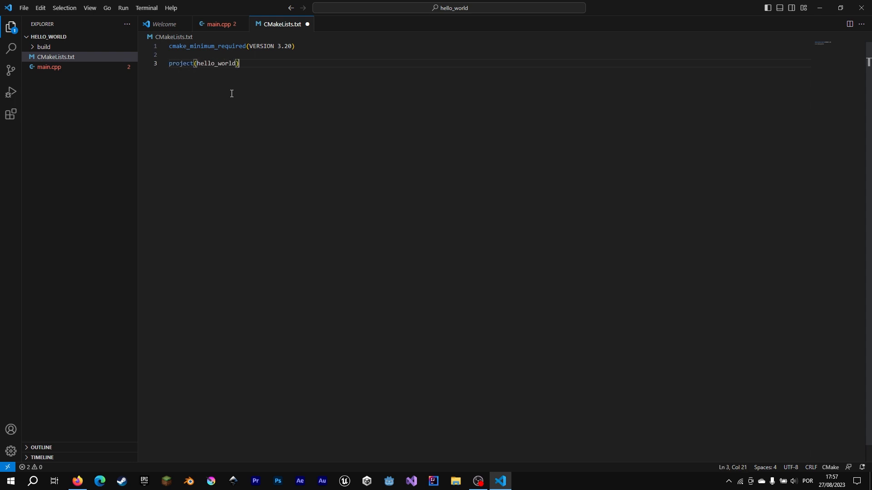
Add add_executable(hello_world main.cpp), save, and return to main.cpp
{"action": "type", "text": "add_executab"}
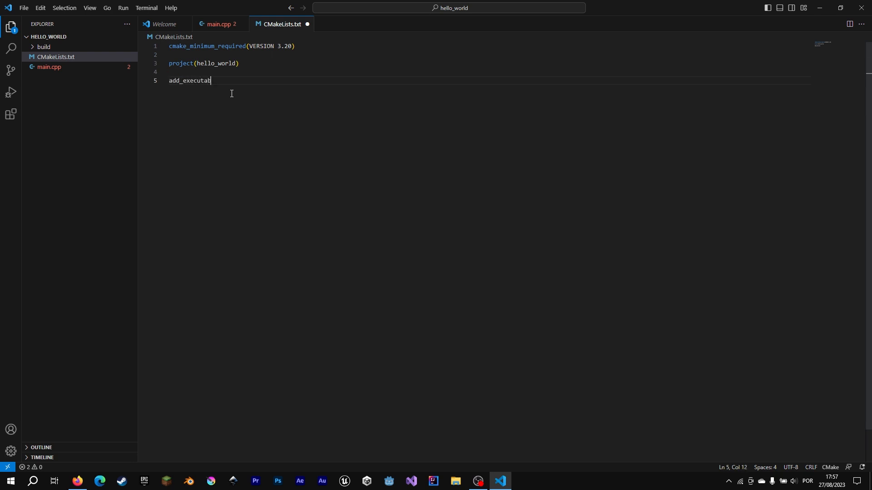
{"action": "type", "text": "le(hello_world)"}
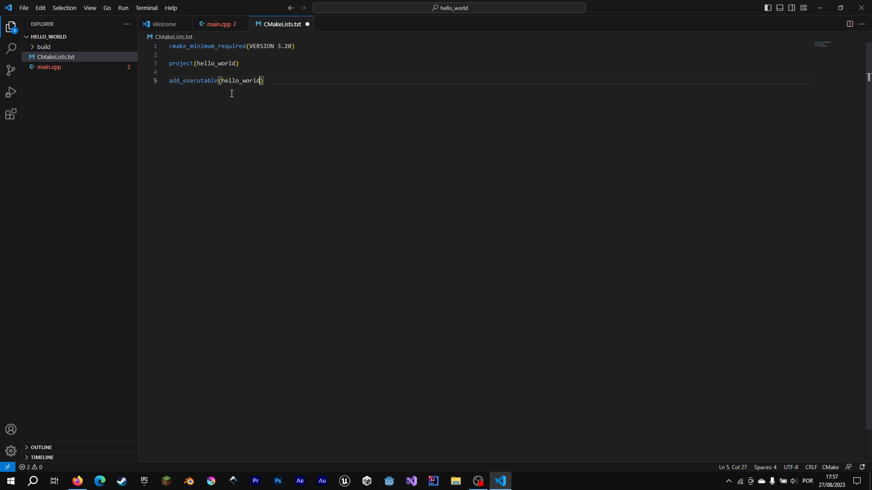
{"action": "type", "text": "mian"}
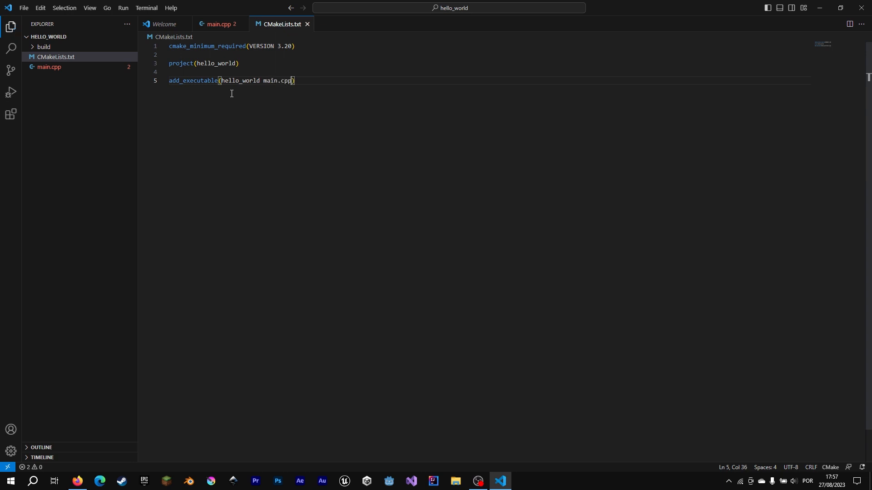
{"action": "left_click", "coordinate": [219, 23]}
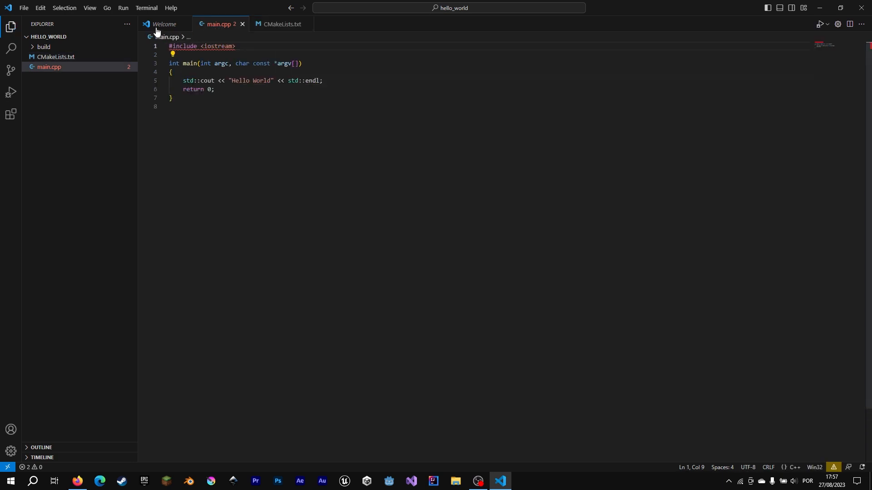
In a new terminal run cd build, cmake .., then msbuild hello_world.sln, building with 0 errors
{"action": "left_click", "coordinate": [145, 7]}
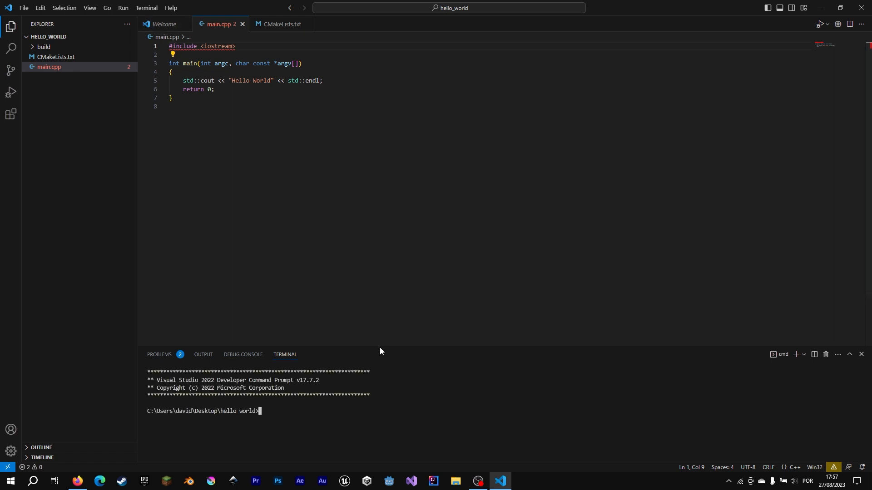
{"action": "type", "text": "cd"}
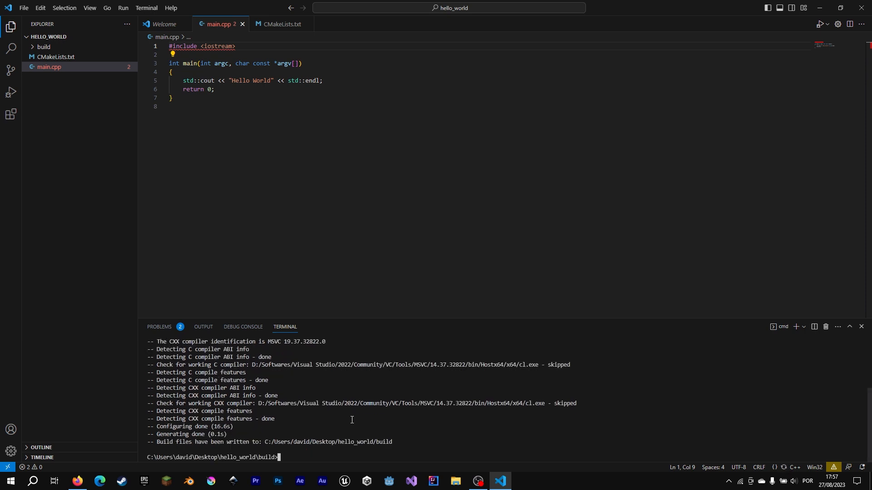
{"action": "type", "text": "msbuild"}
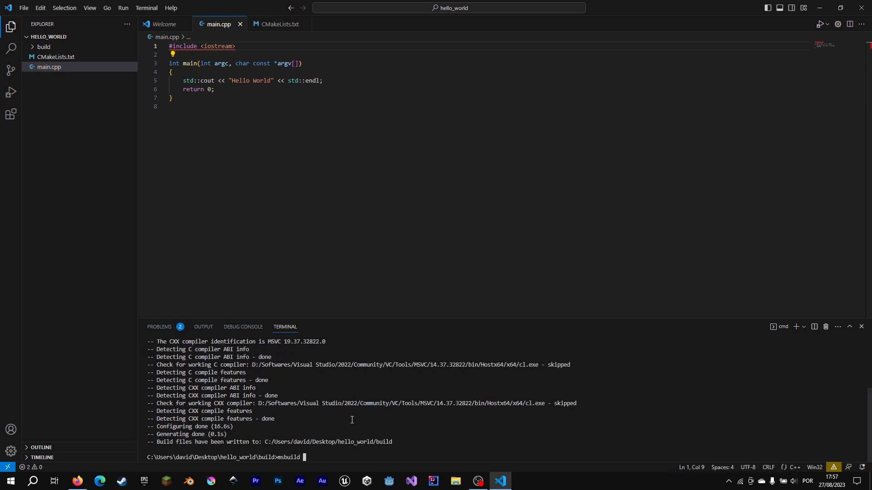
{"action": "type", "text": "he"}
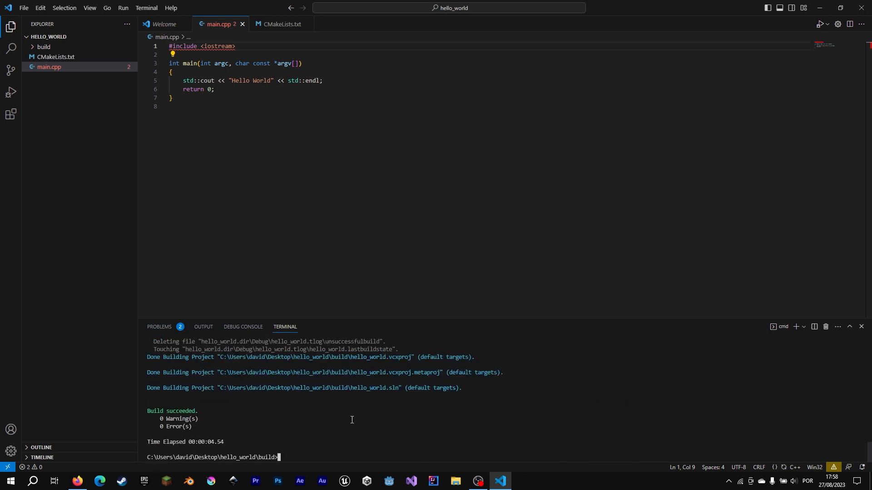
{"action": "left_click", "coordinate": [160, 326]}
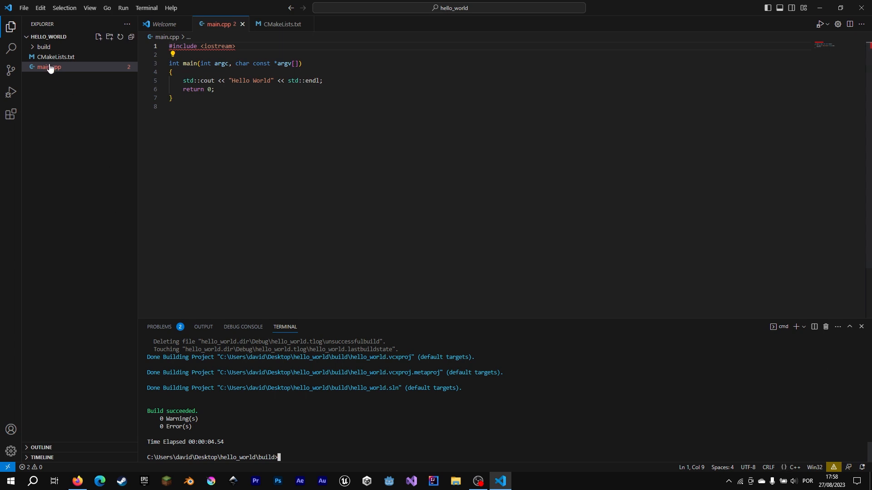
Expand build > Debug, then run cd Debug and hello_world.exe to print Hello World
{"action": "left_click", "coordinate": [43, 46]}
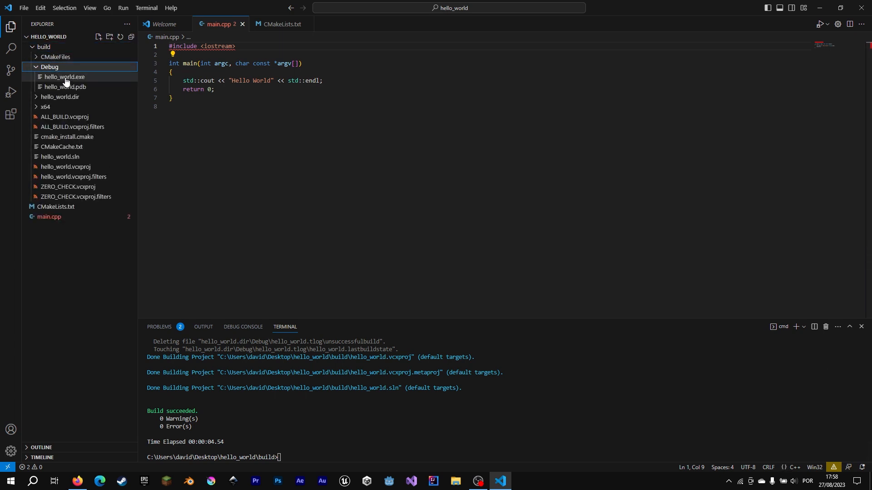
{"action": "type", "text": "cd Debug"}
{"action": "type", "text": "hello_world.exe"}
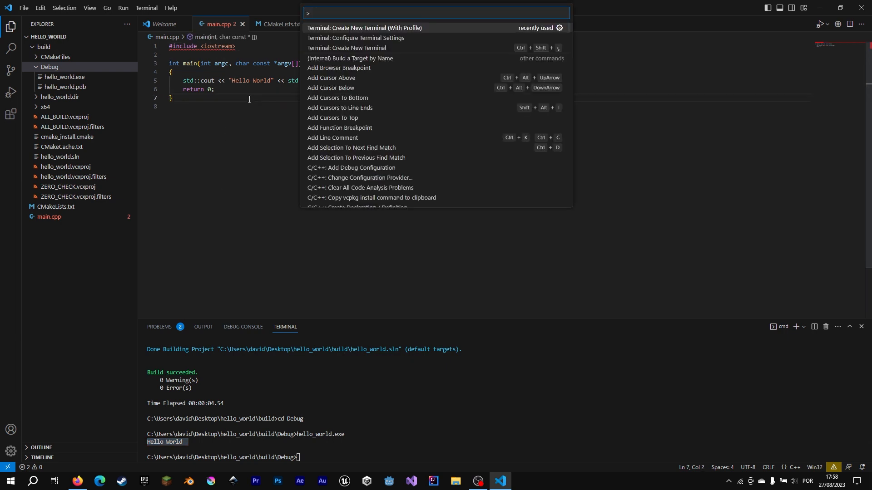
Run CMake: Configure, confirm it, and select the Visual Studio Community 2022 Release - amd64 kit
{"action": "type", "text": "Cmake:"}
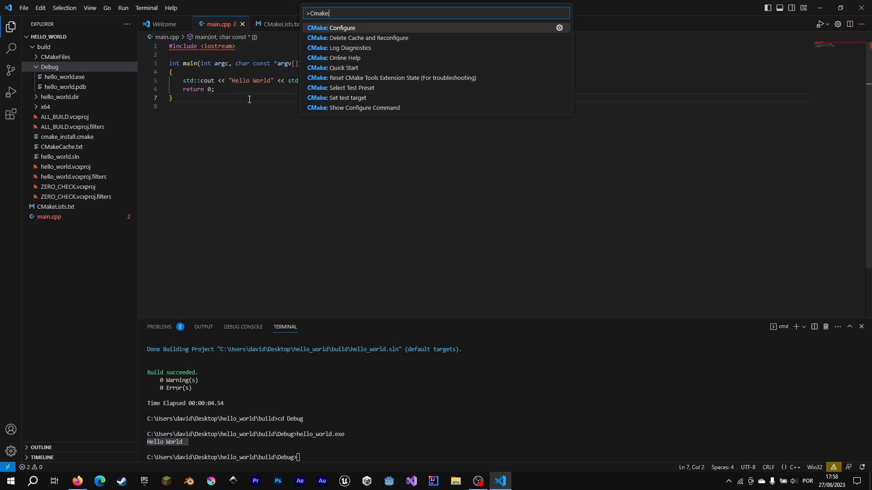
{"action": "left_click", "coordinate": [332, 28]}
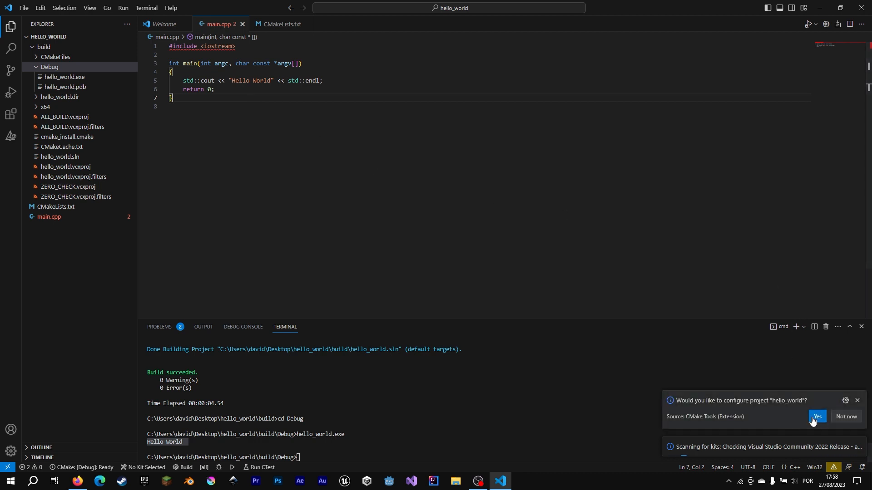
{"action": "left_click", "coordinate": [817, 417]}
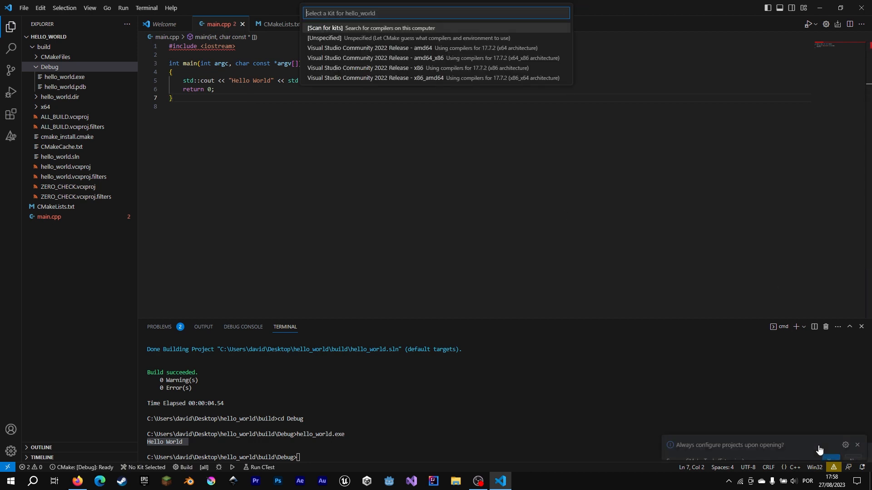
{"action": "left_click", "coordinate": [369, 48]}
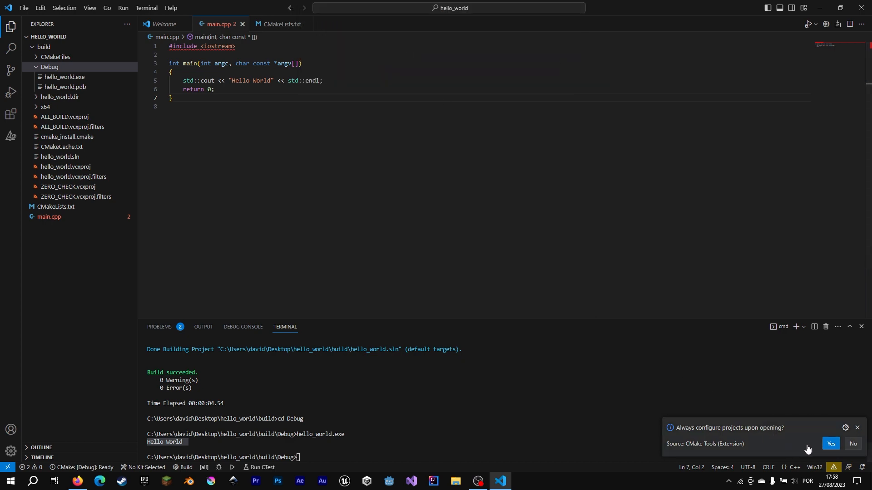
{"action": "left_click", "coordinate": [830, 444]}
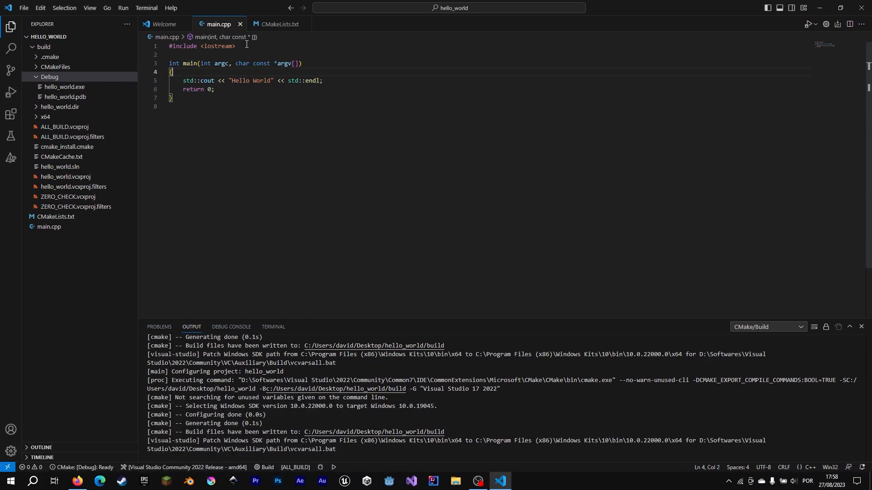
{"action": "type", "text": "#inclu"}
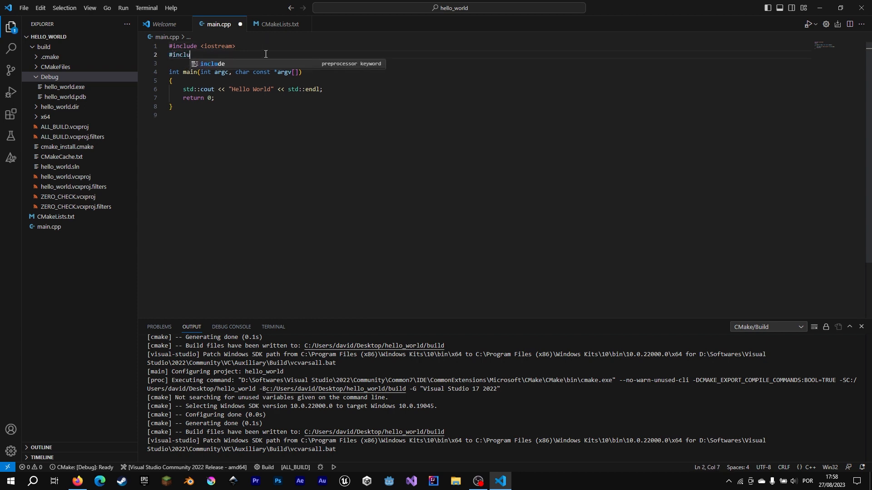
{"action": "type", "text": "de <"}
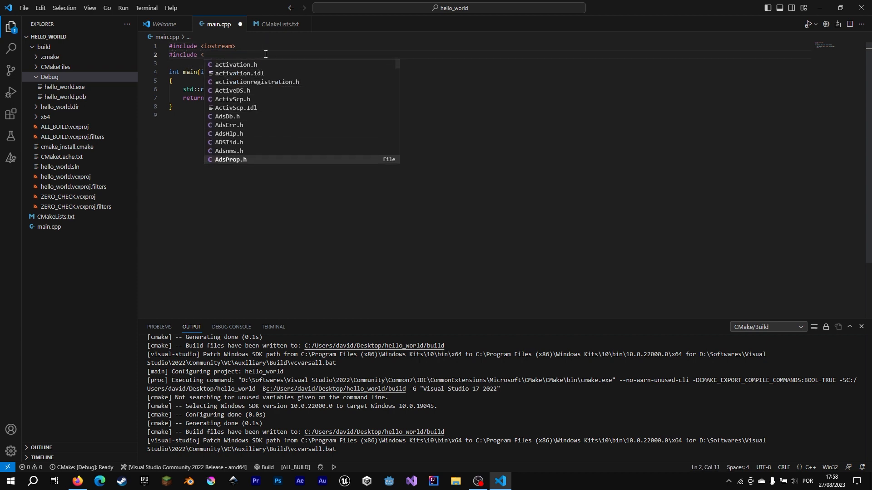
{"action": "type", "text": "atl"}
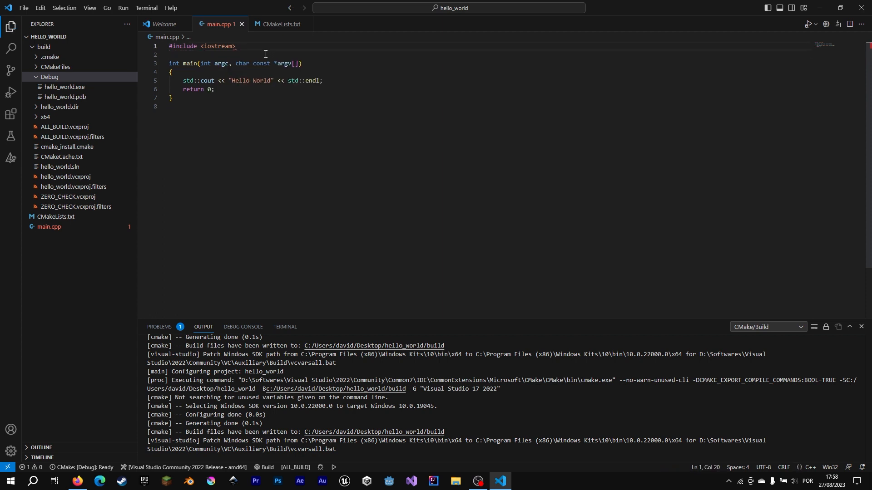
Build hello_world.exe from the status bar and launch it in the developer terminal
{"action": "left_click", "coordinate": [23, 7]}
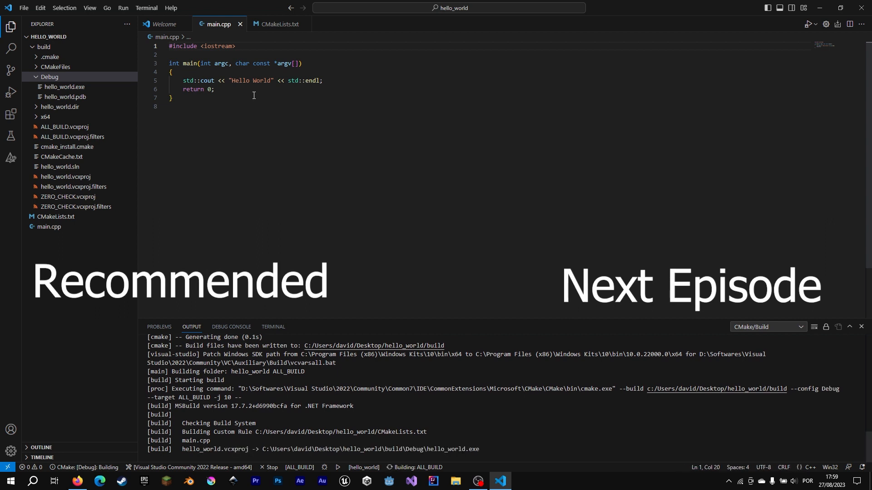
{"action": "left_click", "coordinate": [273, 327]}
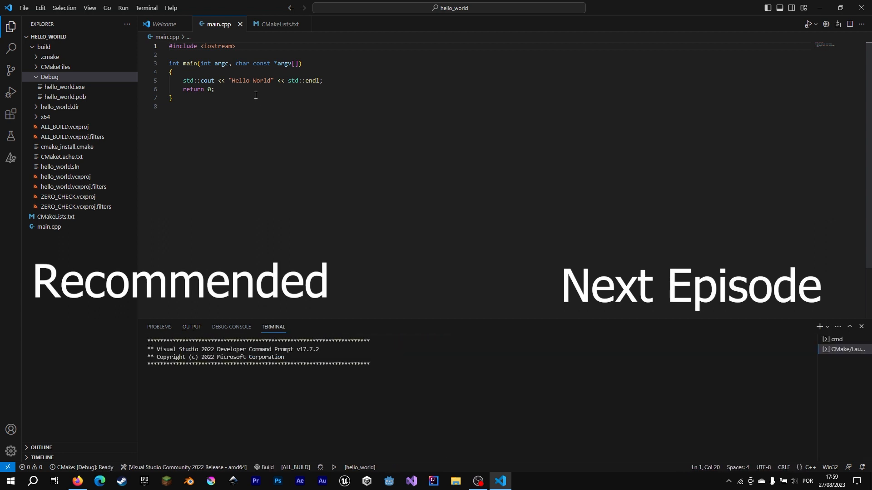